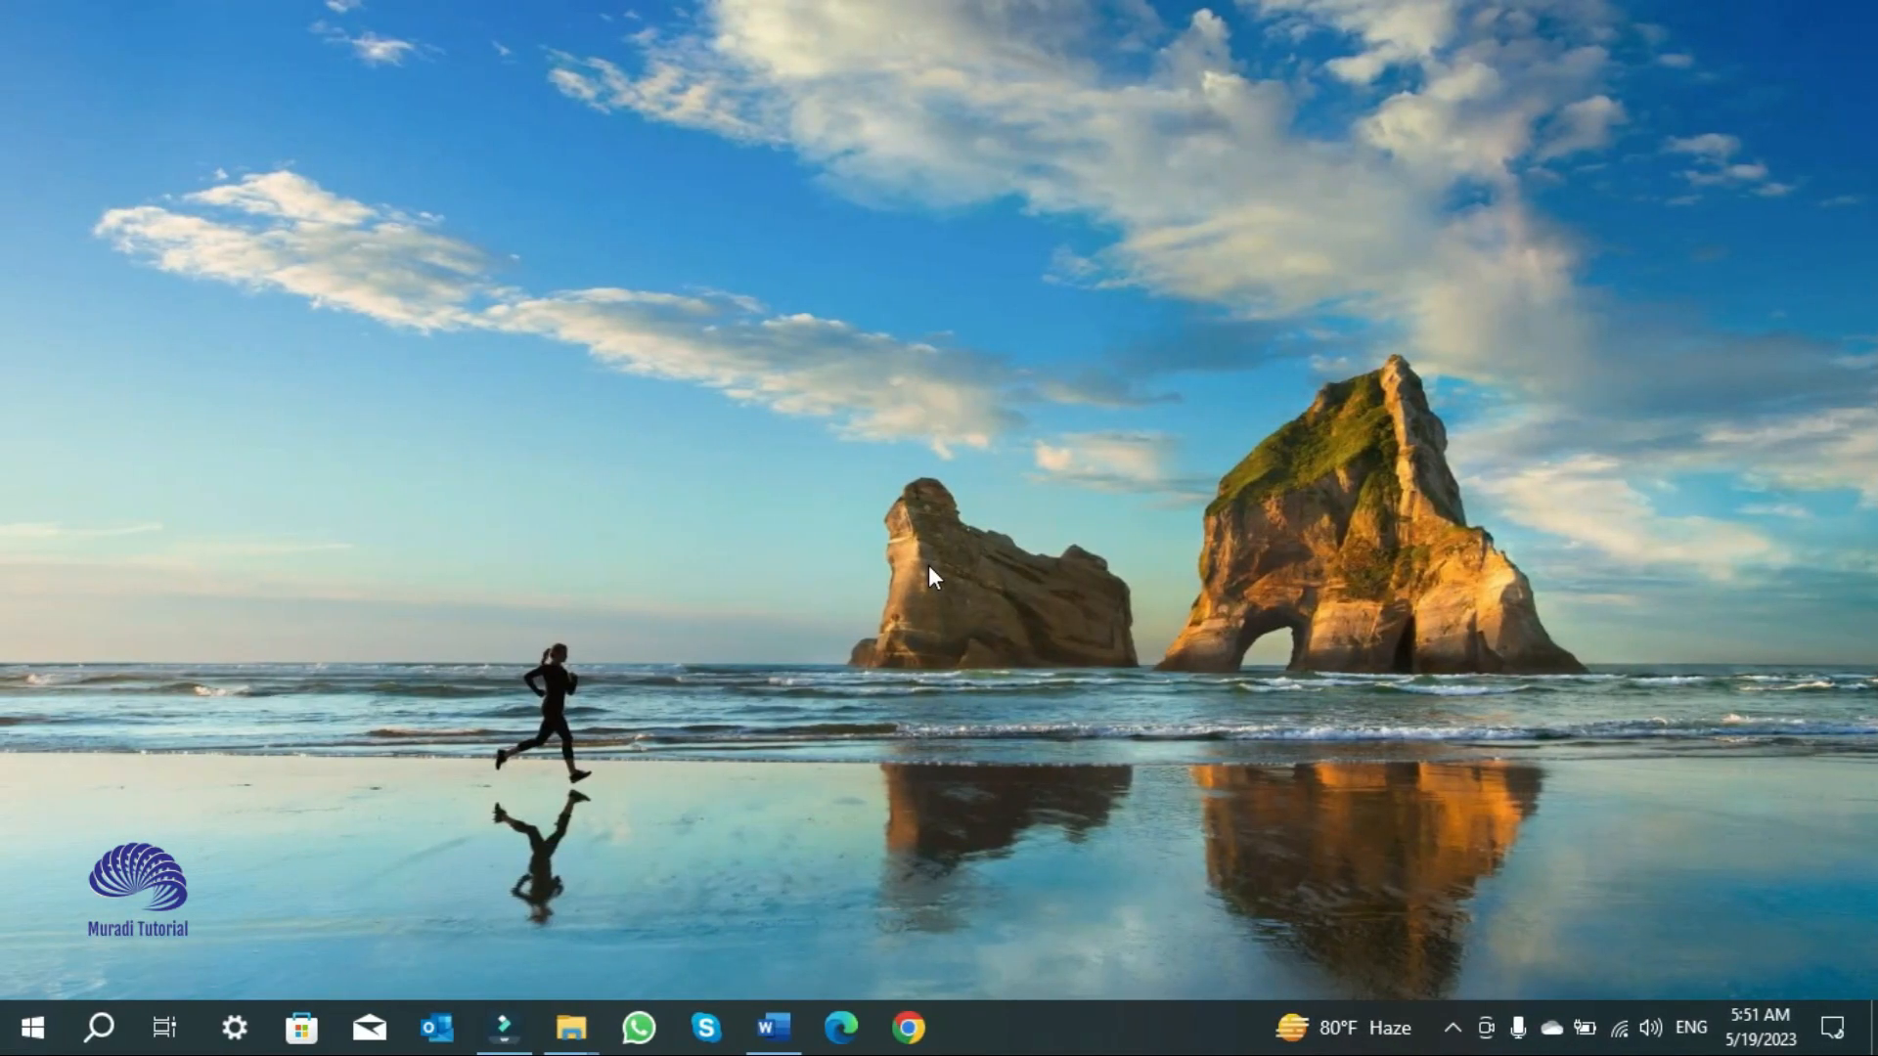
pyautogui.moveTo(647, 718)
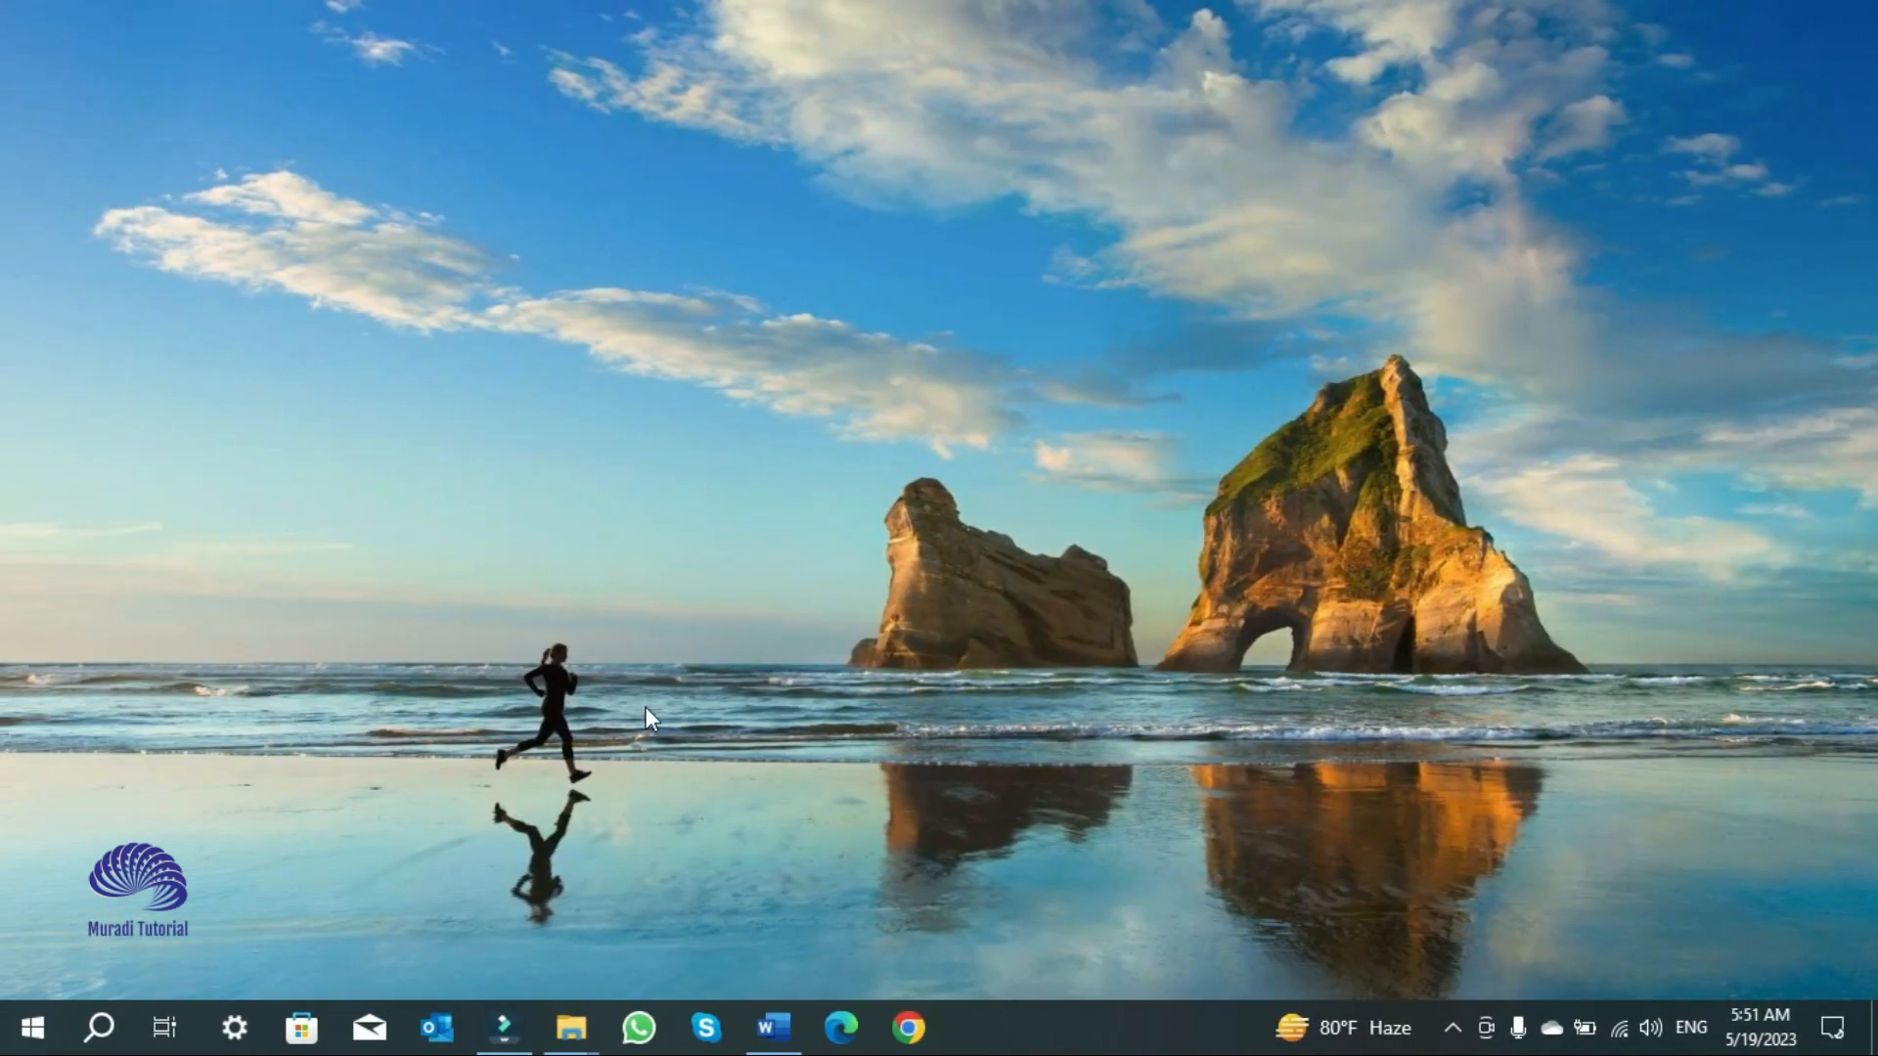
# Step: Launch Settings from the taskbar and open the Accounts section on Your info
pyautogui.click(233, 1027)
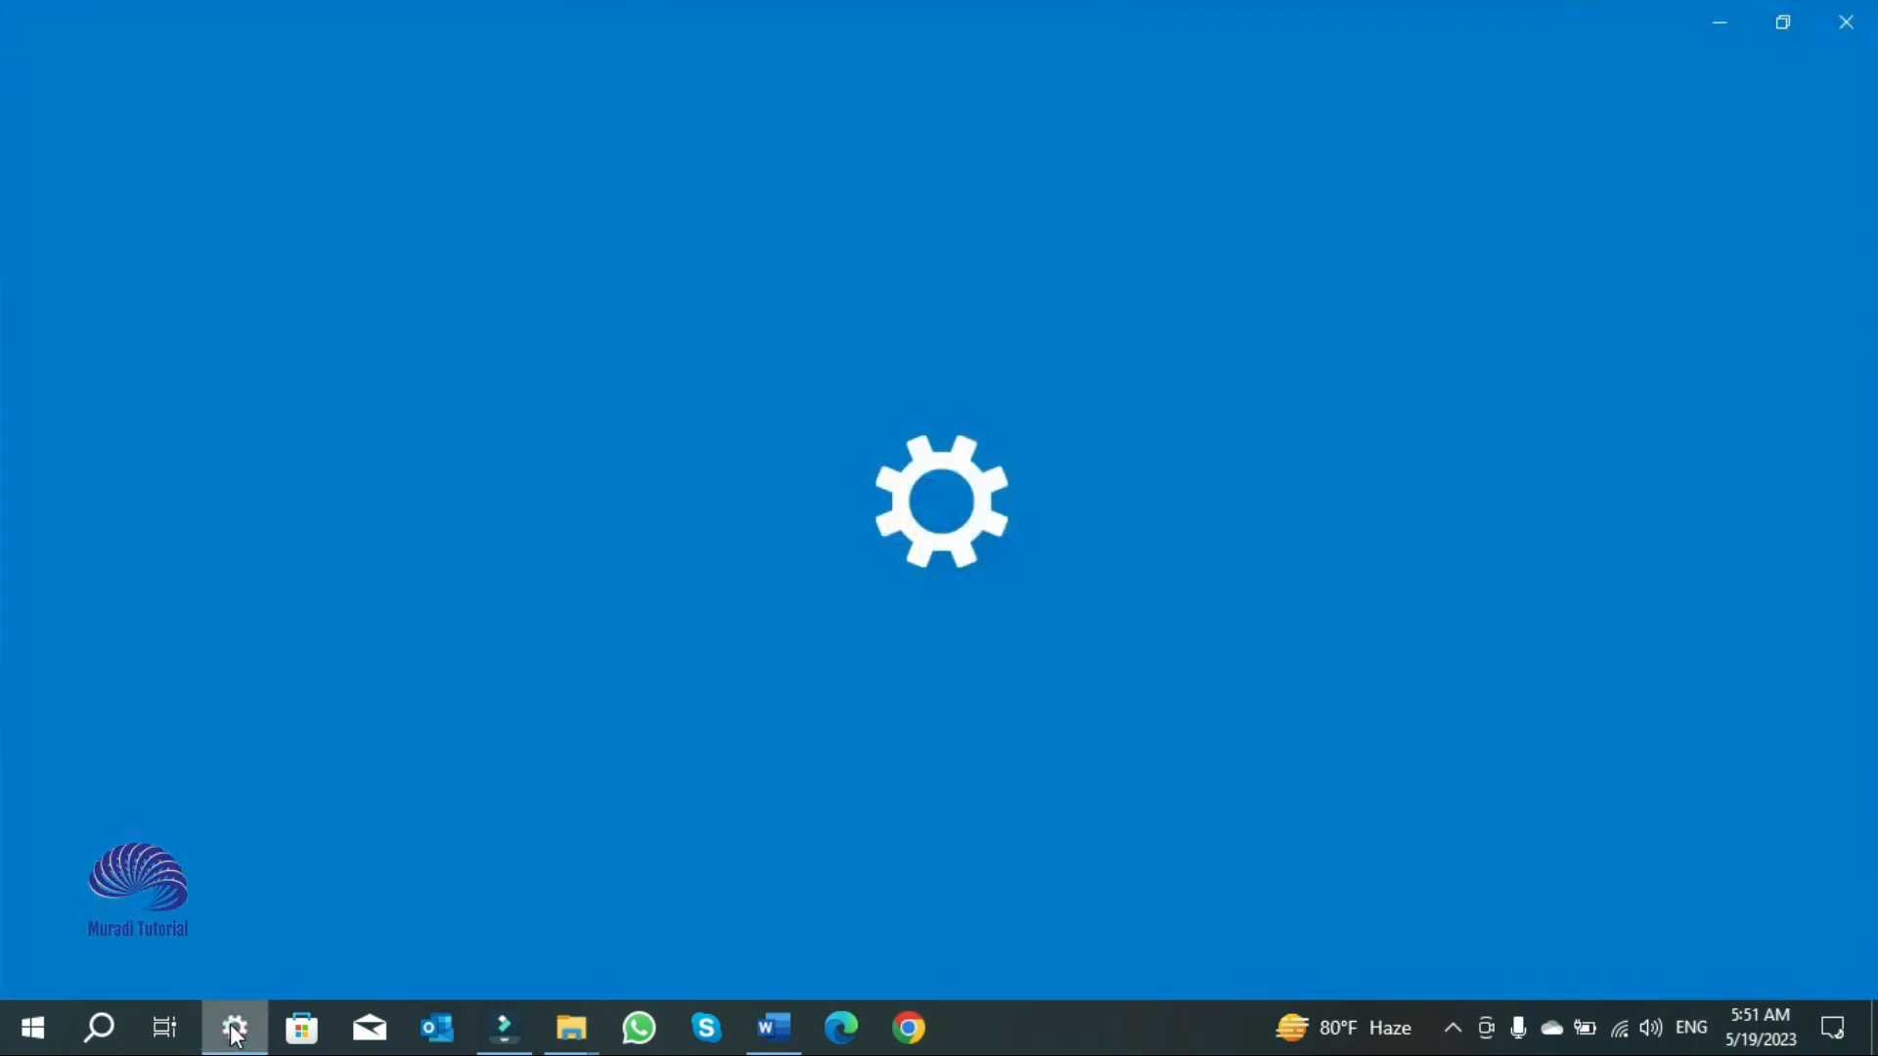
pyautogui.click(235, 1027)
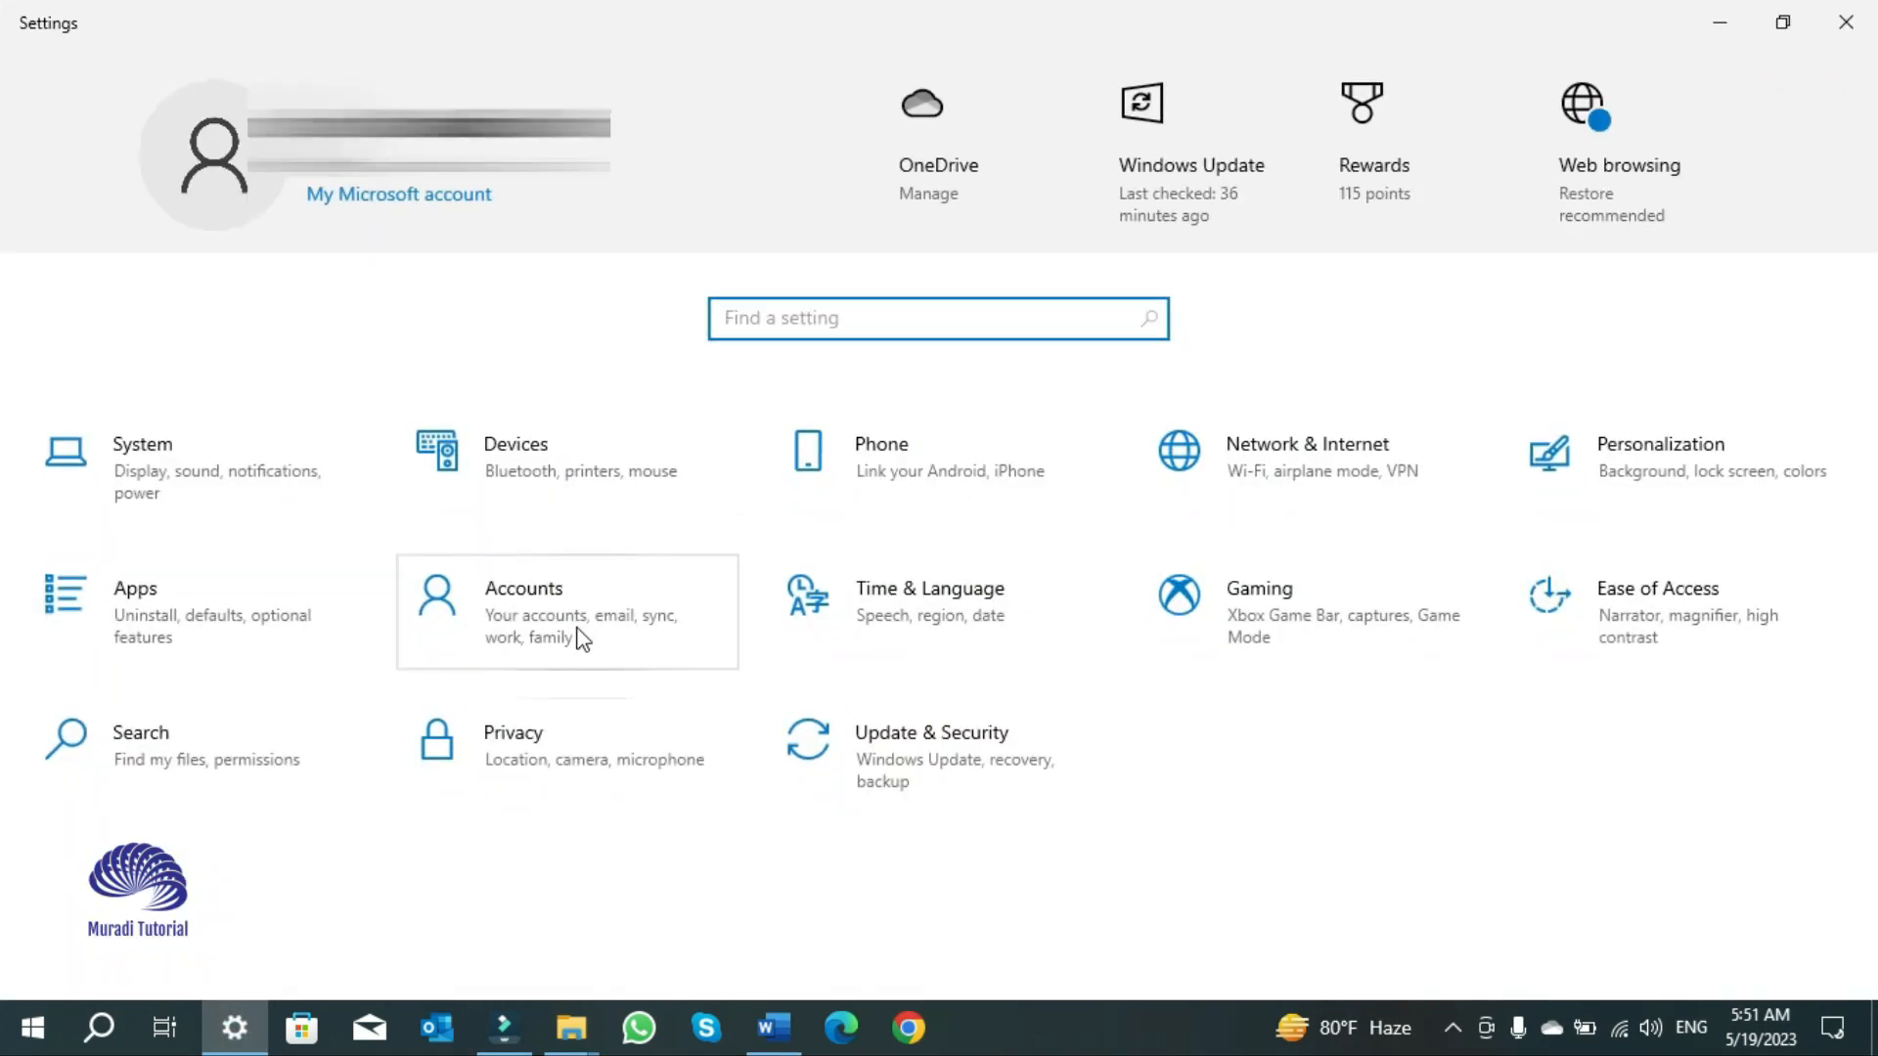
pyautogui.click(565, 610)
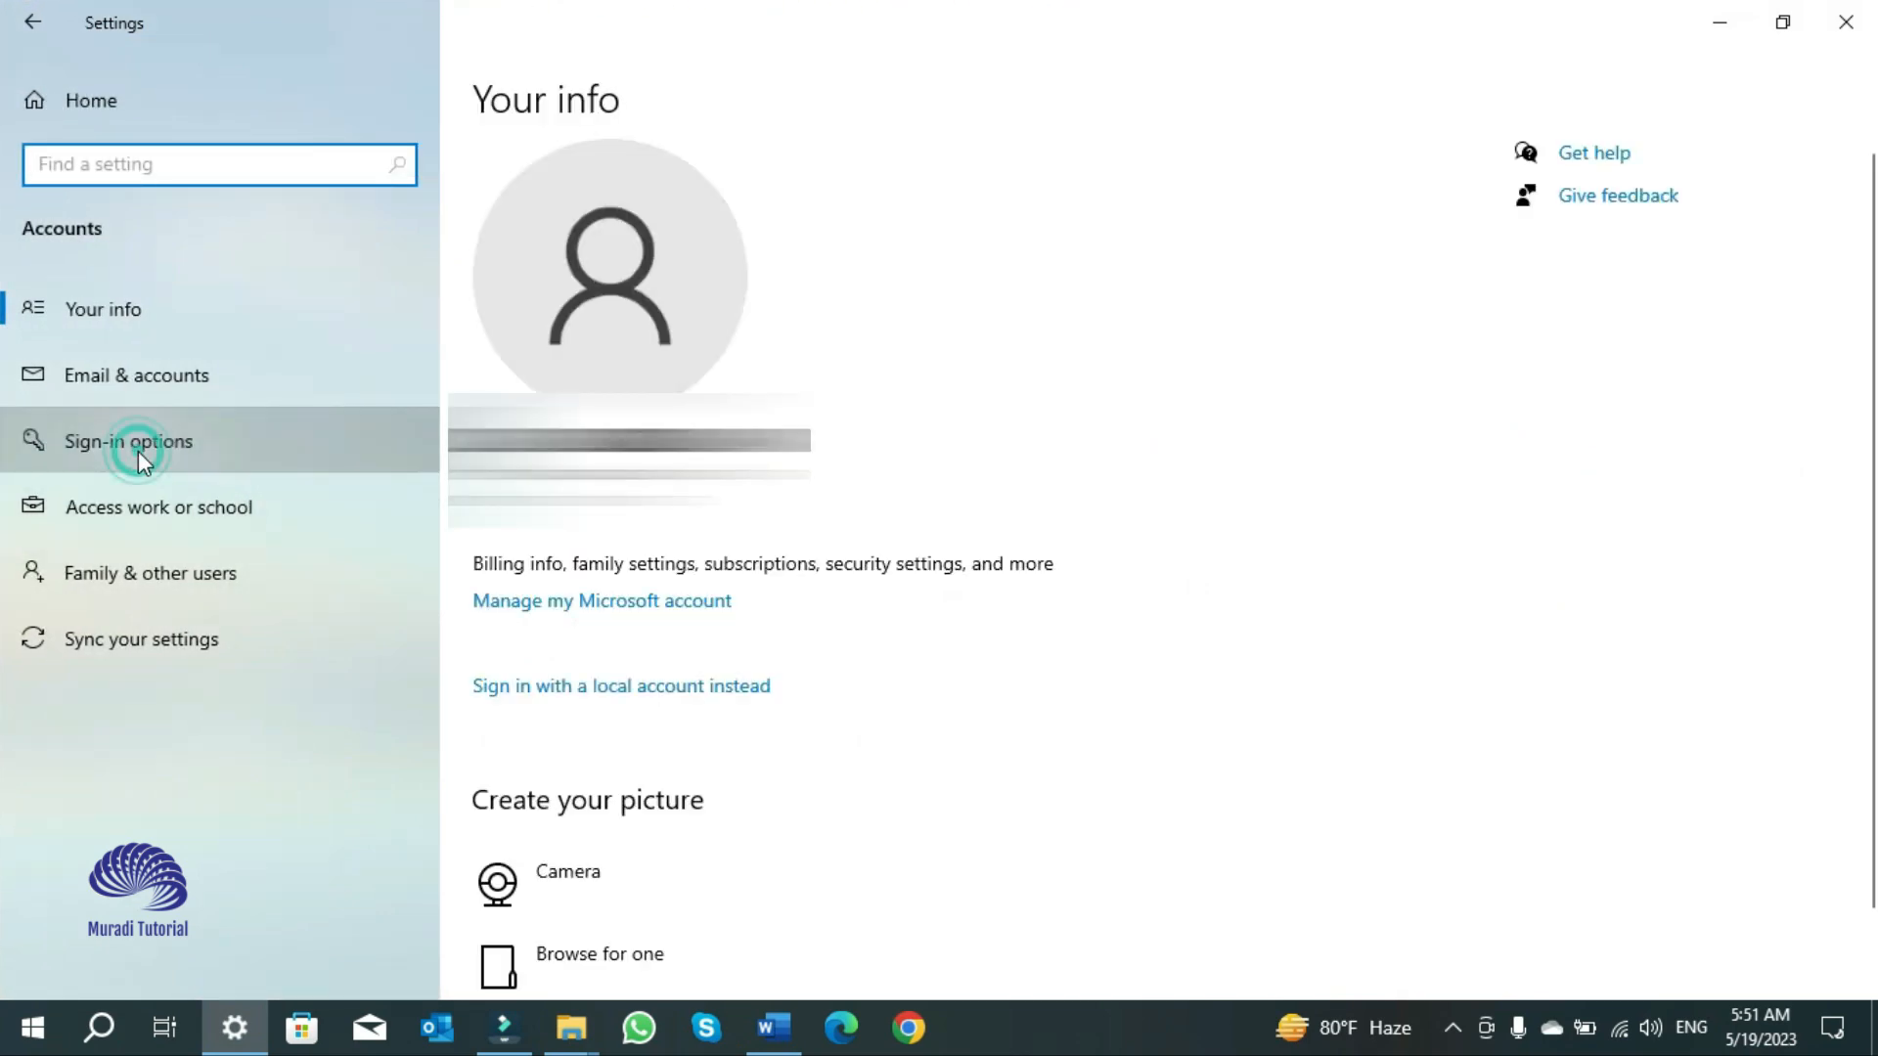
# Step: On Sign-in options, switch 'Require Windows Hello sign-in for Microsoft accounts' to Off
pyautogui.click(127, 440)
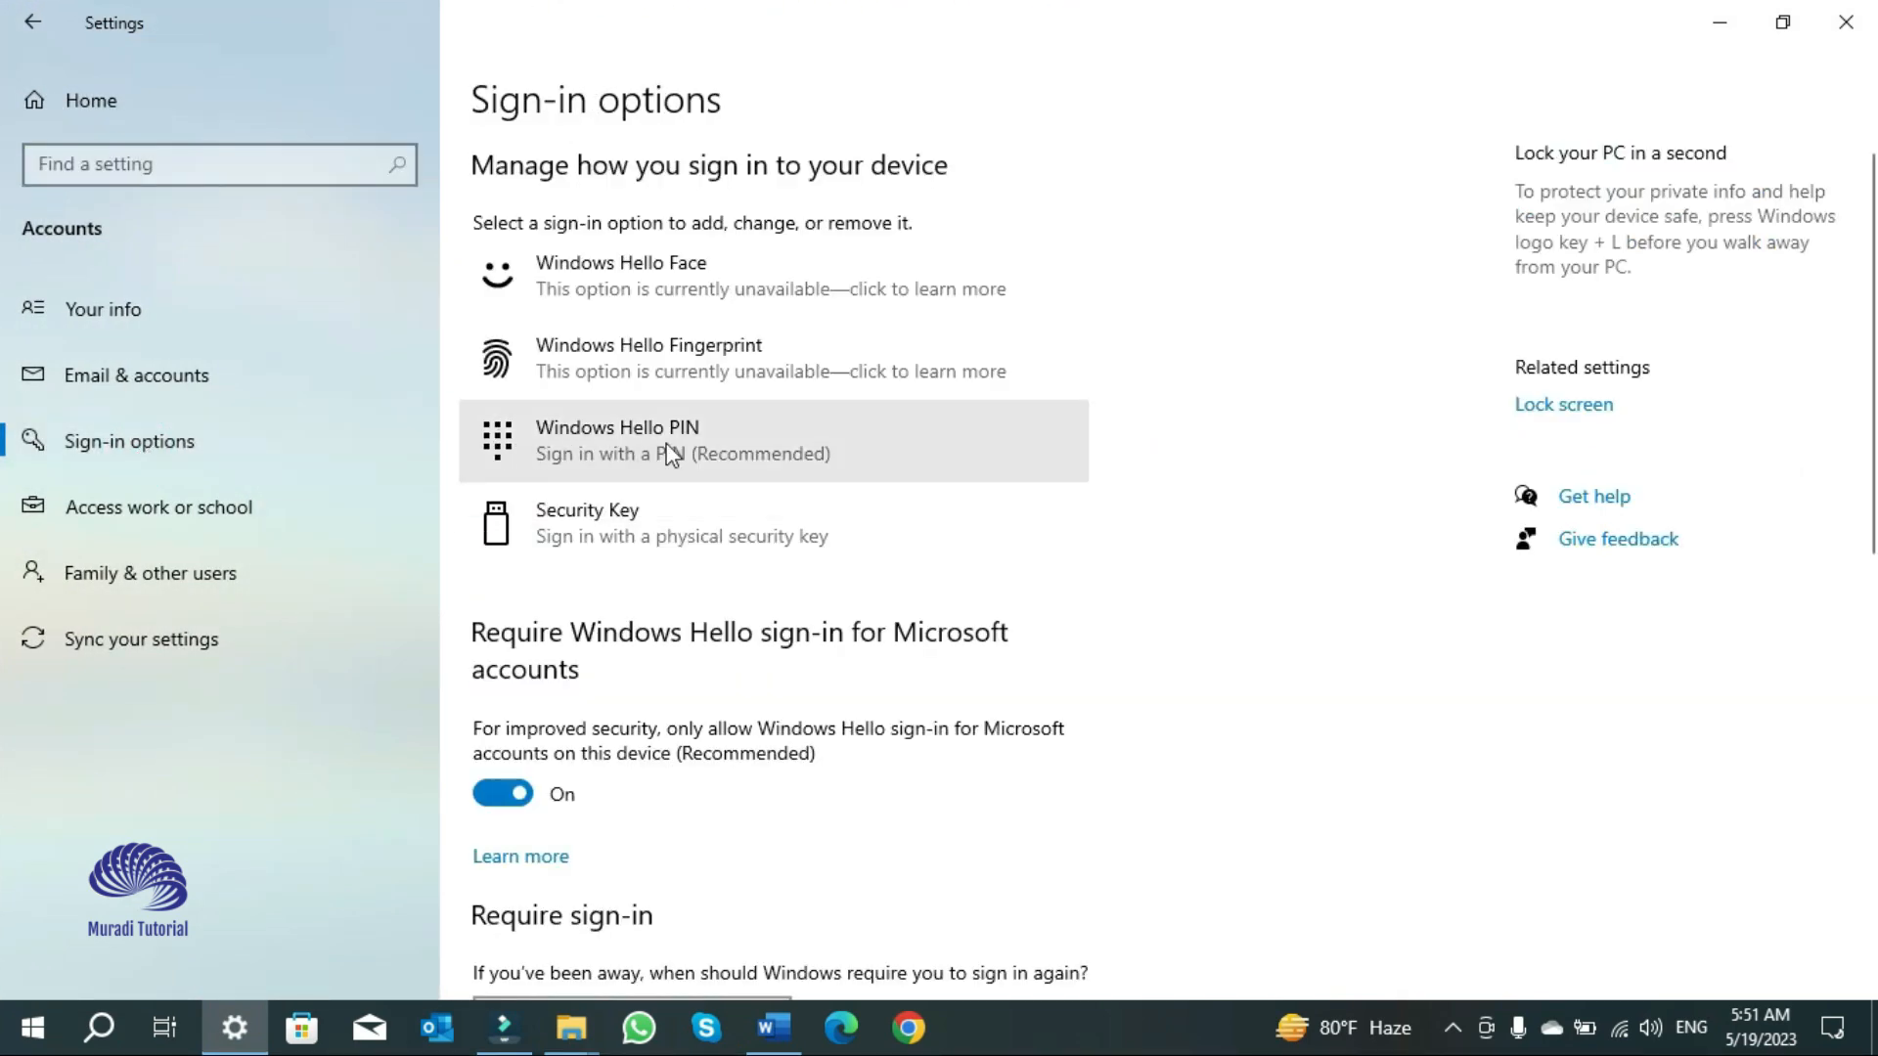
pyautogui.click(773, 440)
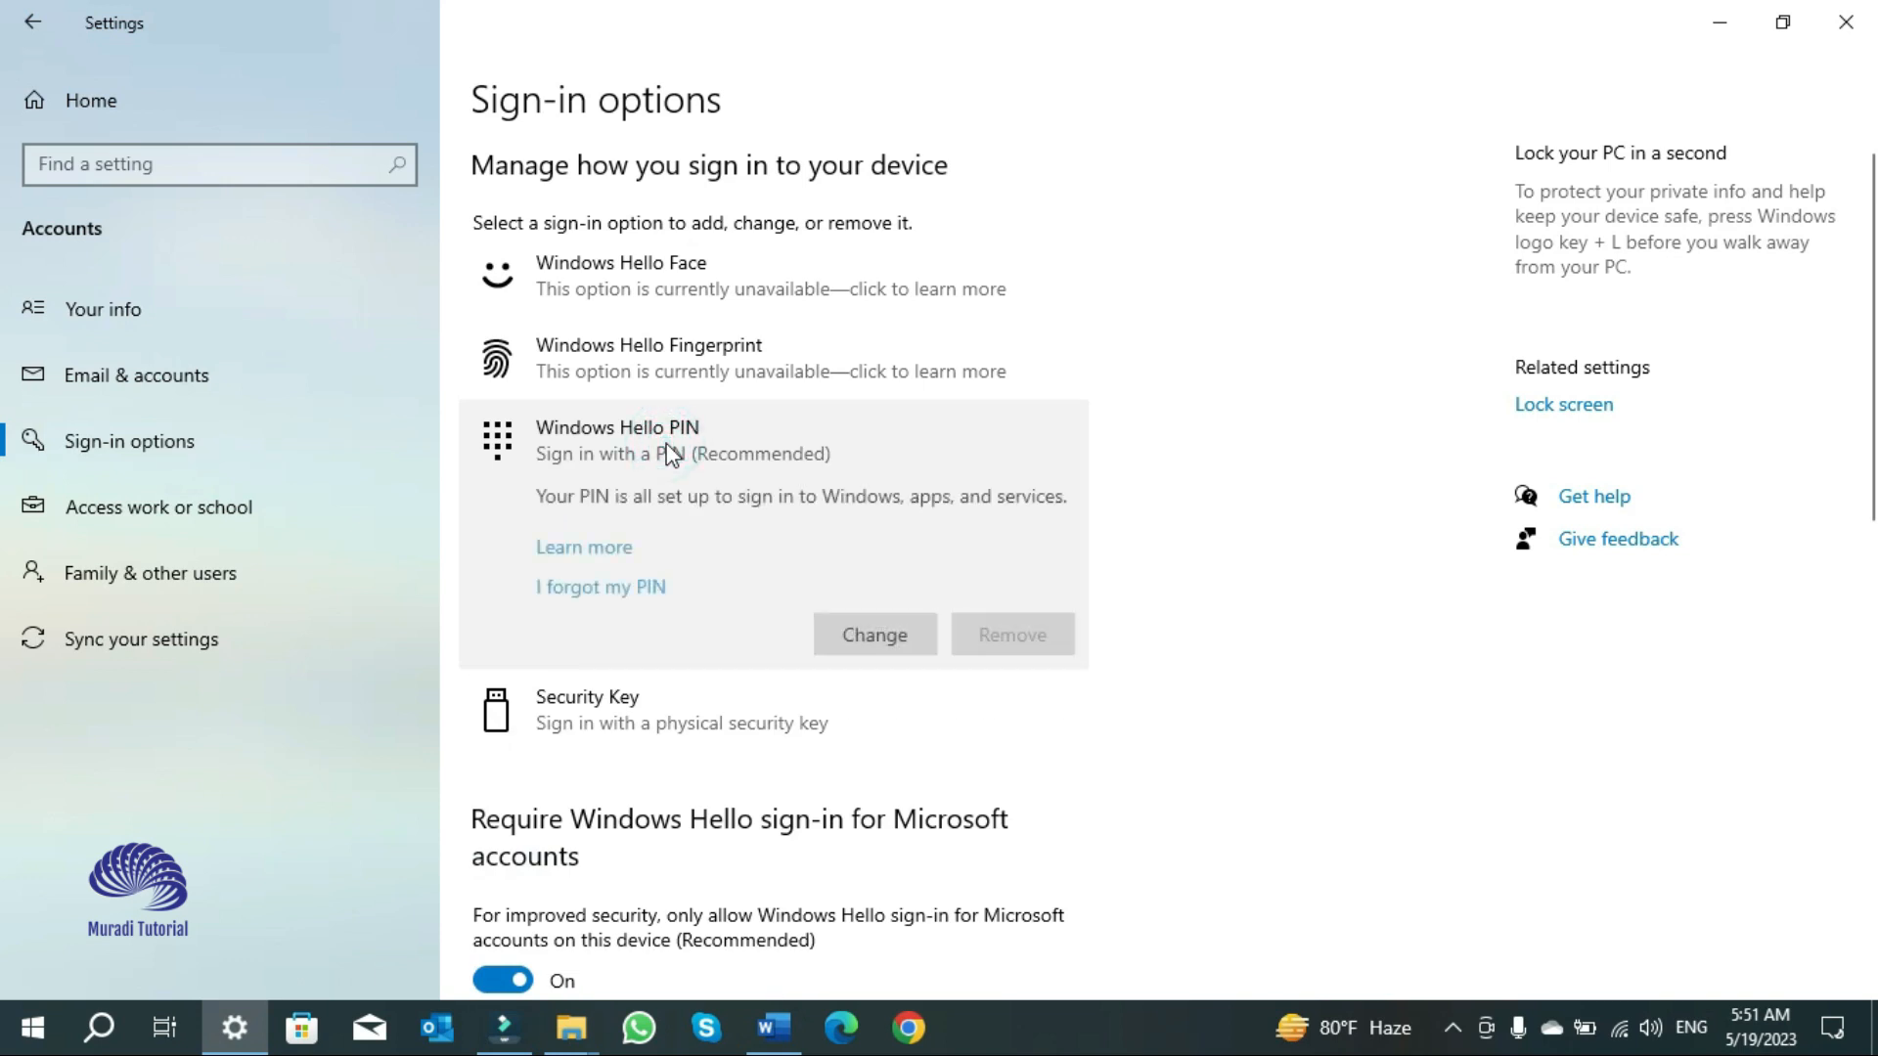
pyautogui.moveTo(1017, 637)
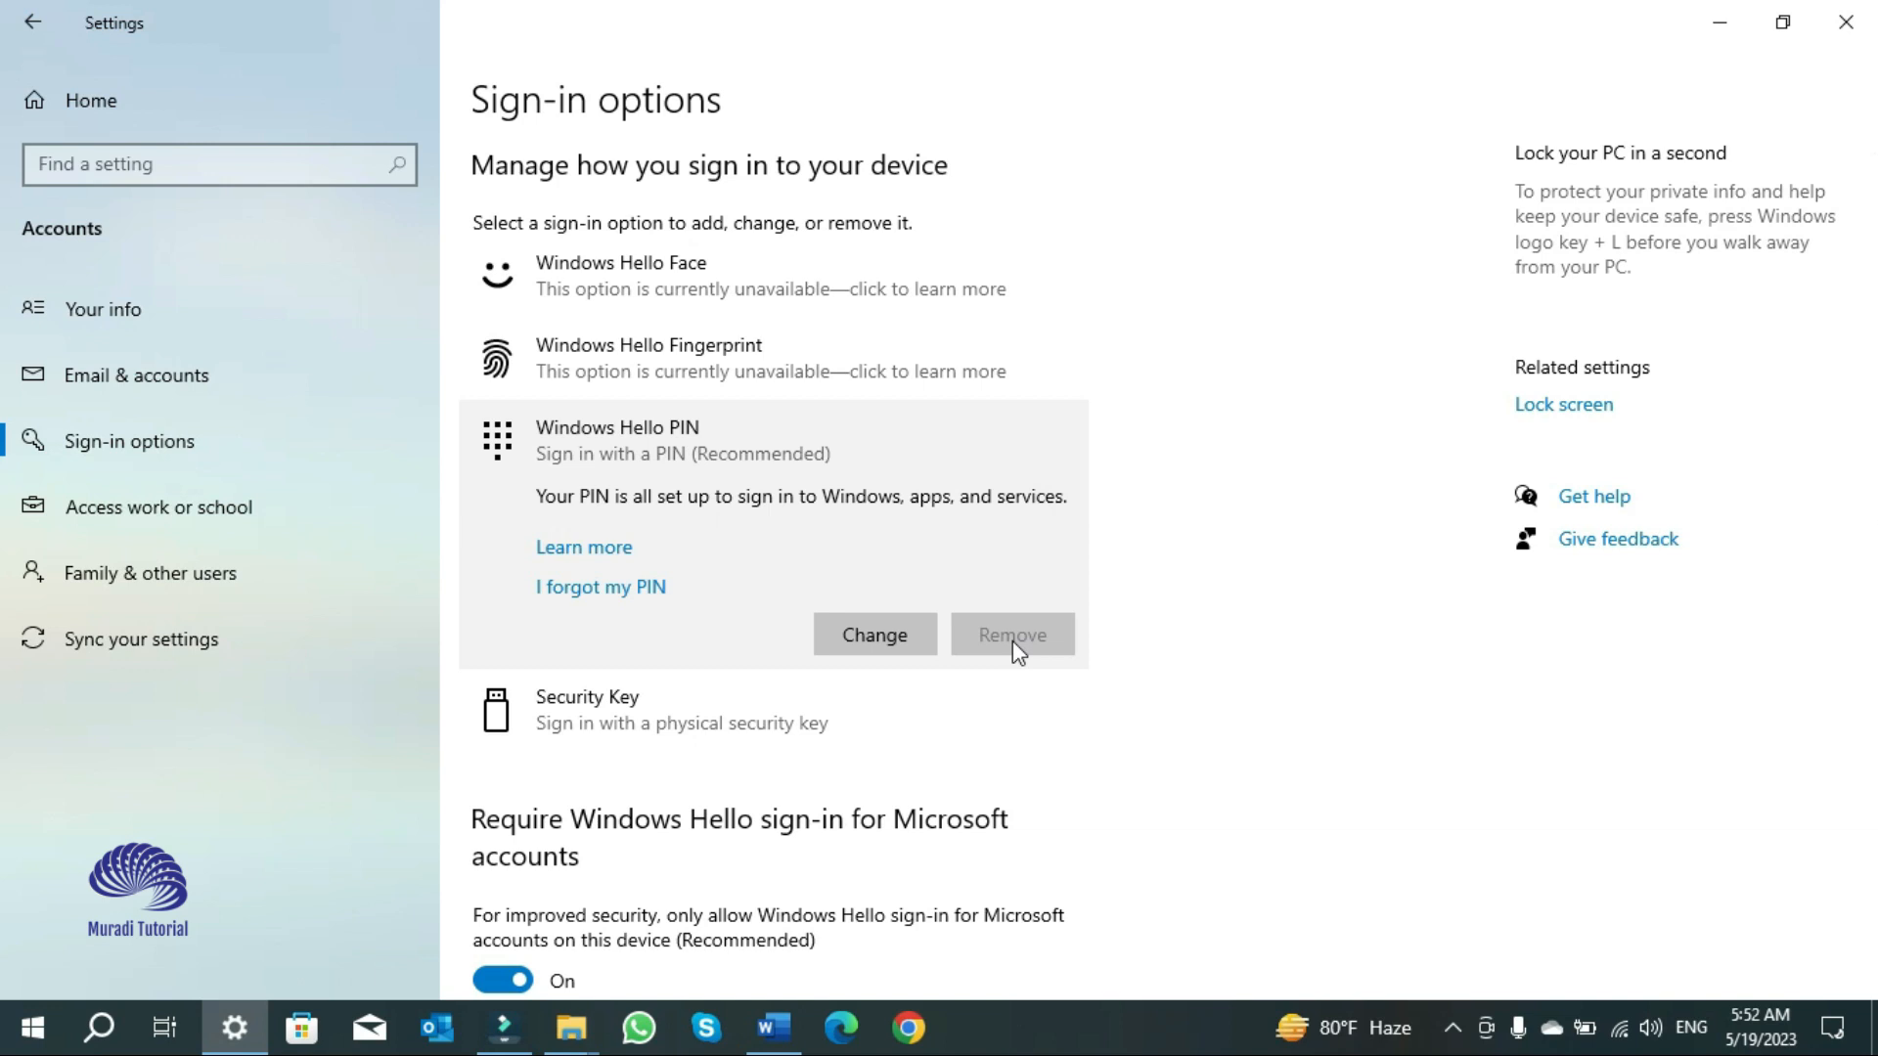
pyautogui.scroll(-3)
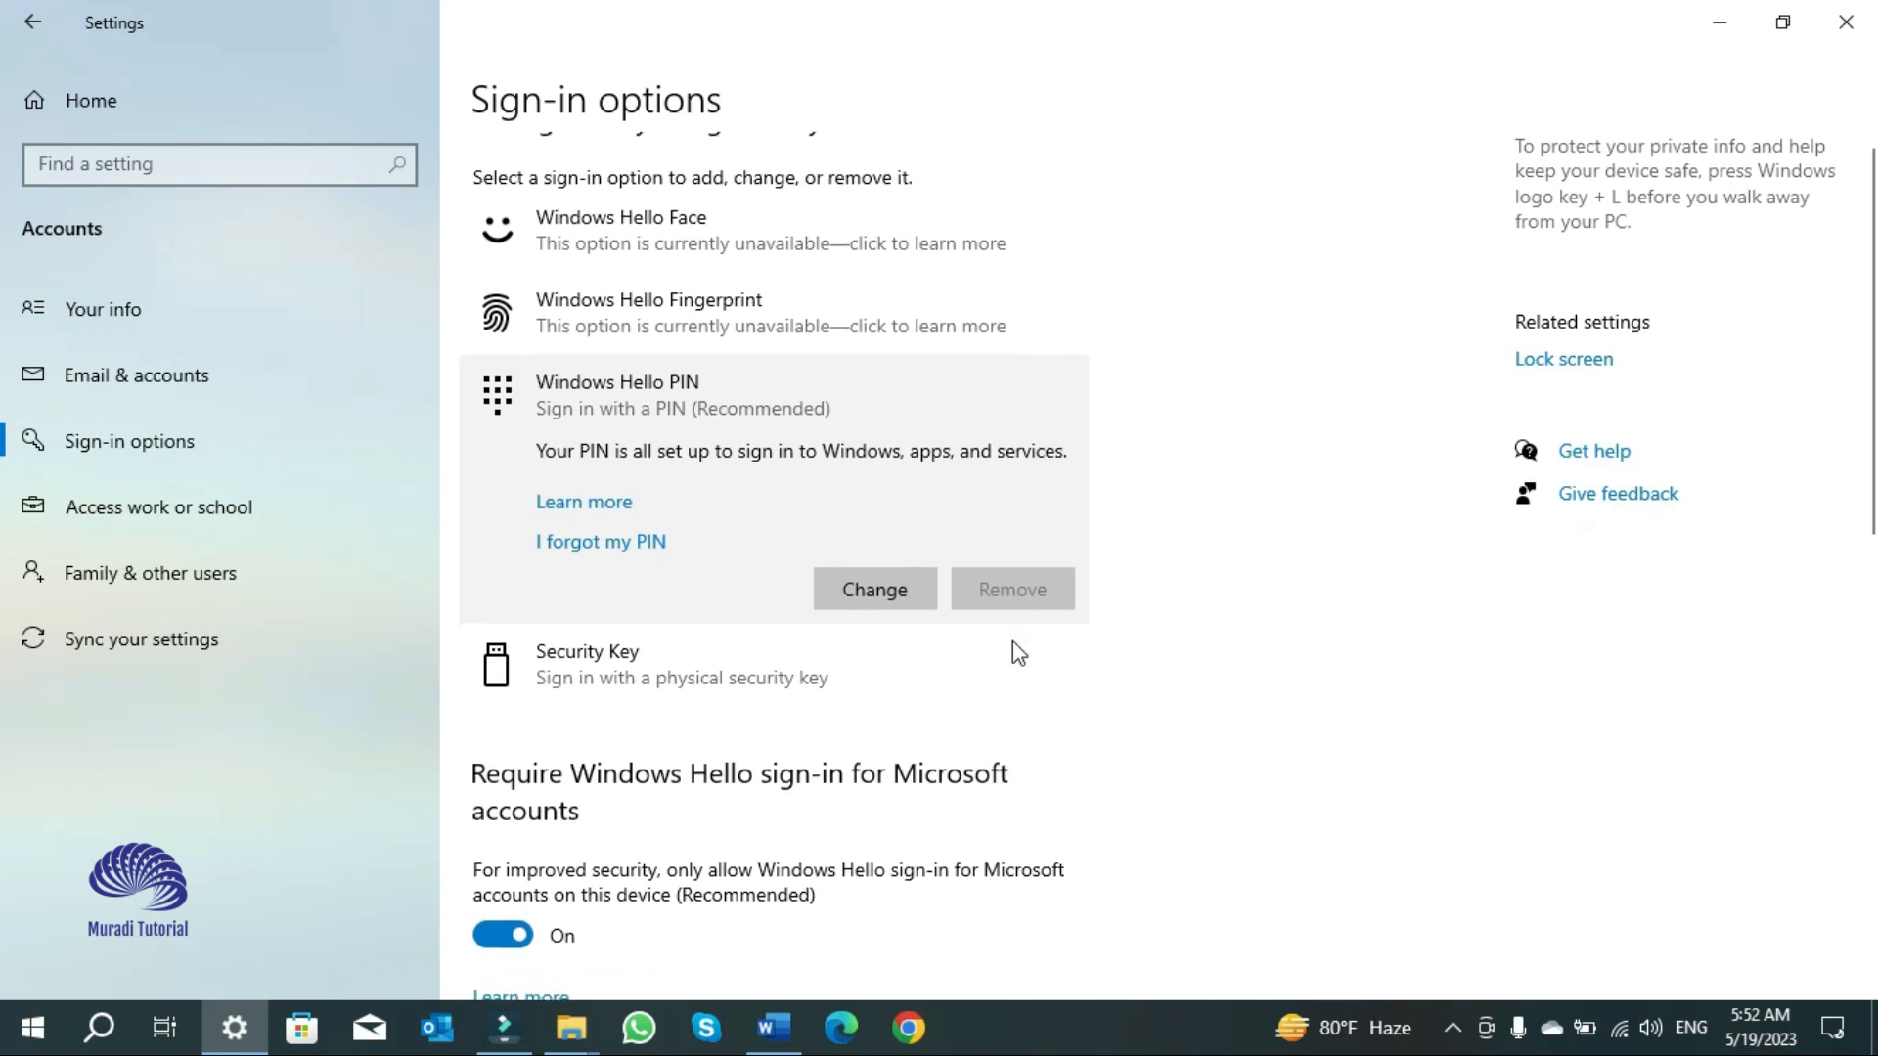
pyautogui.scroll(-3)
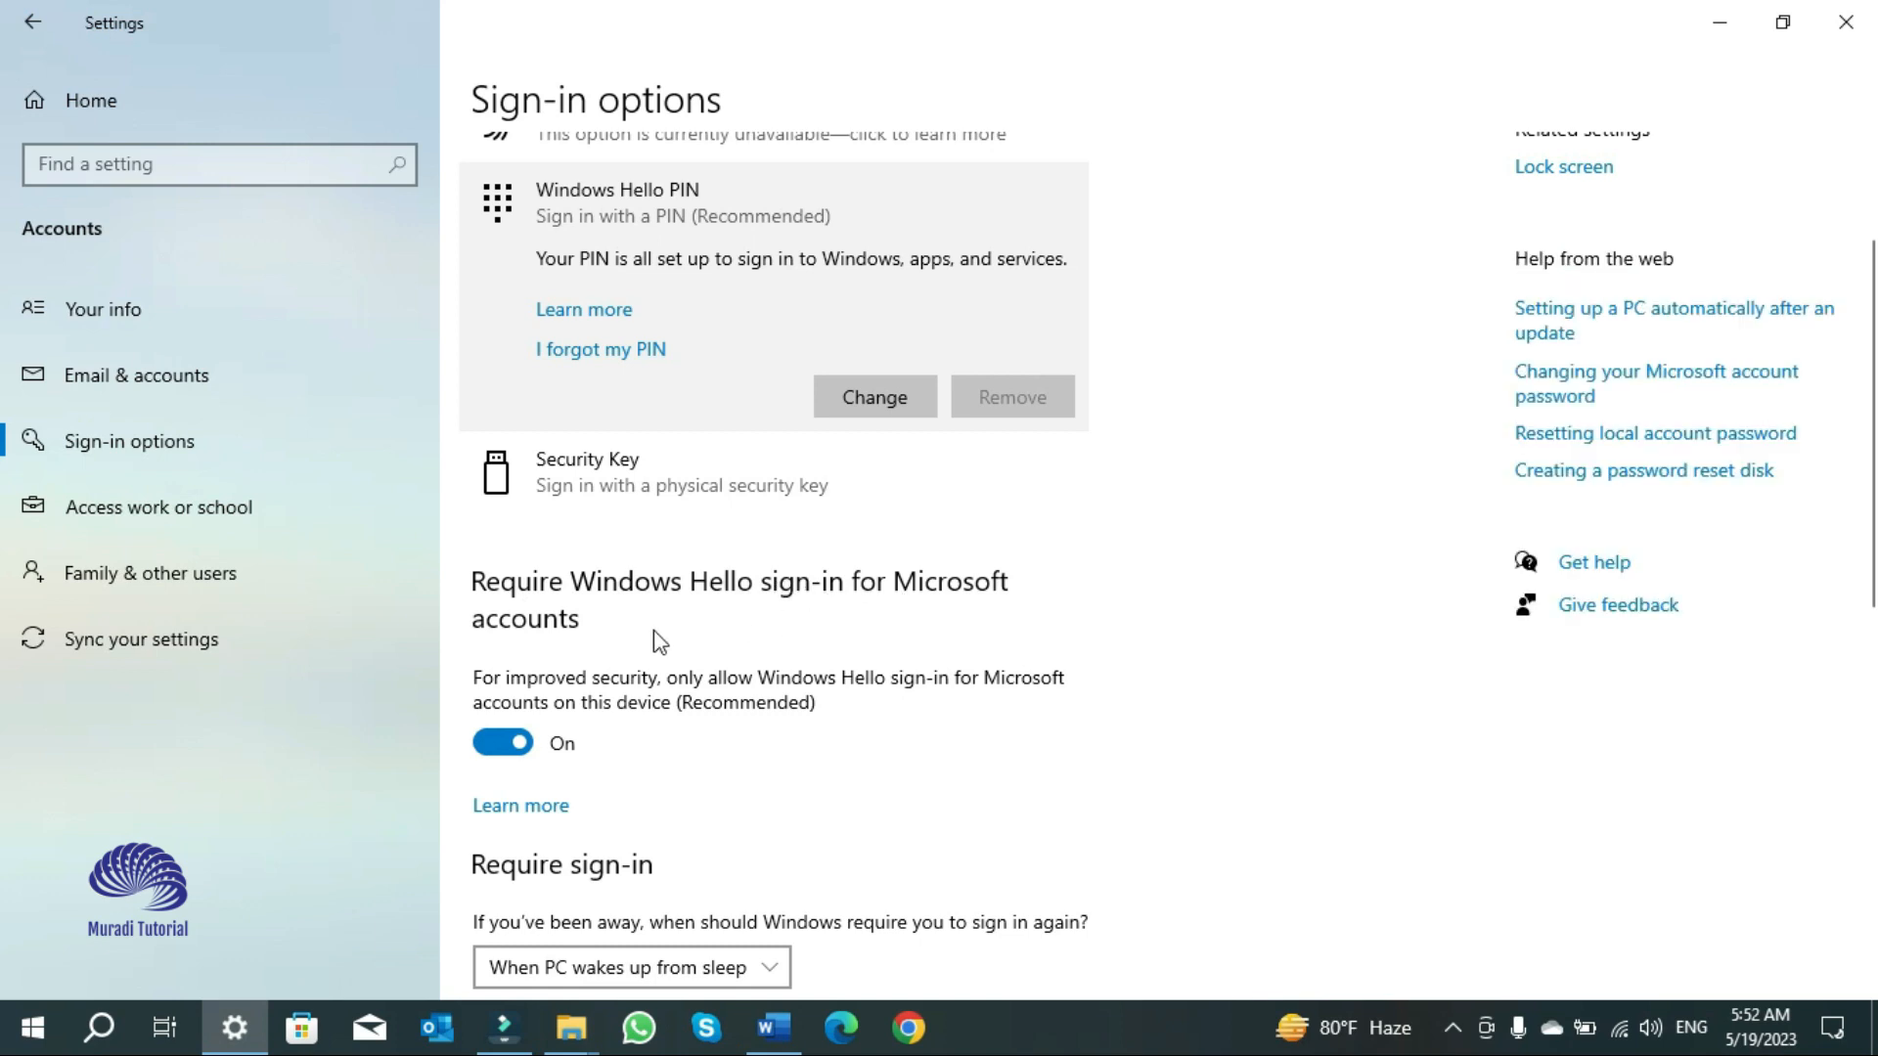
pyautogui.click(503, 743)
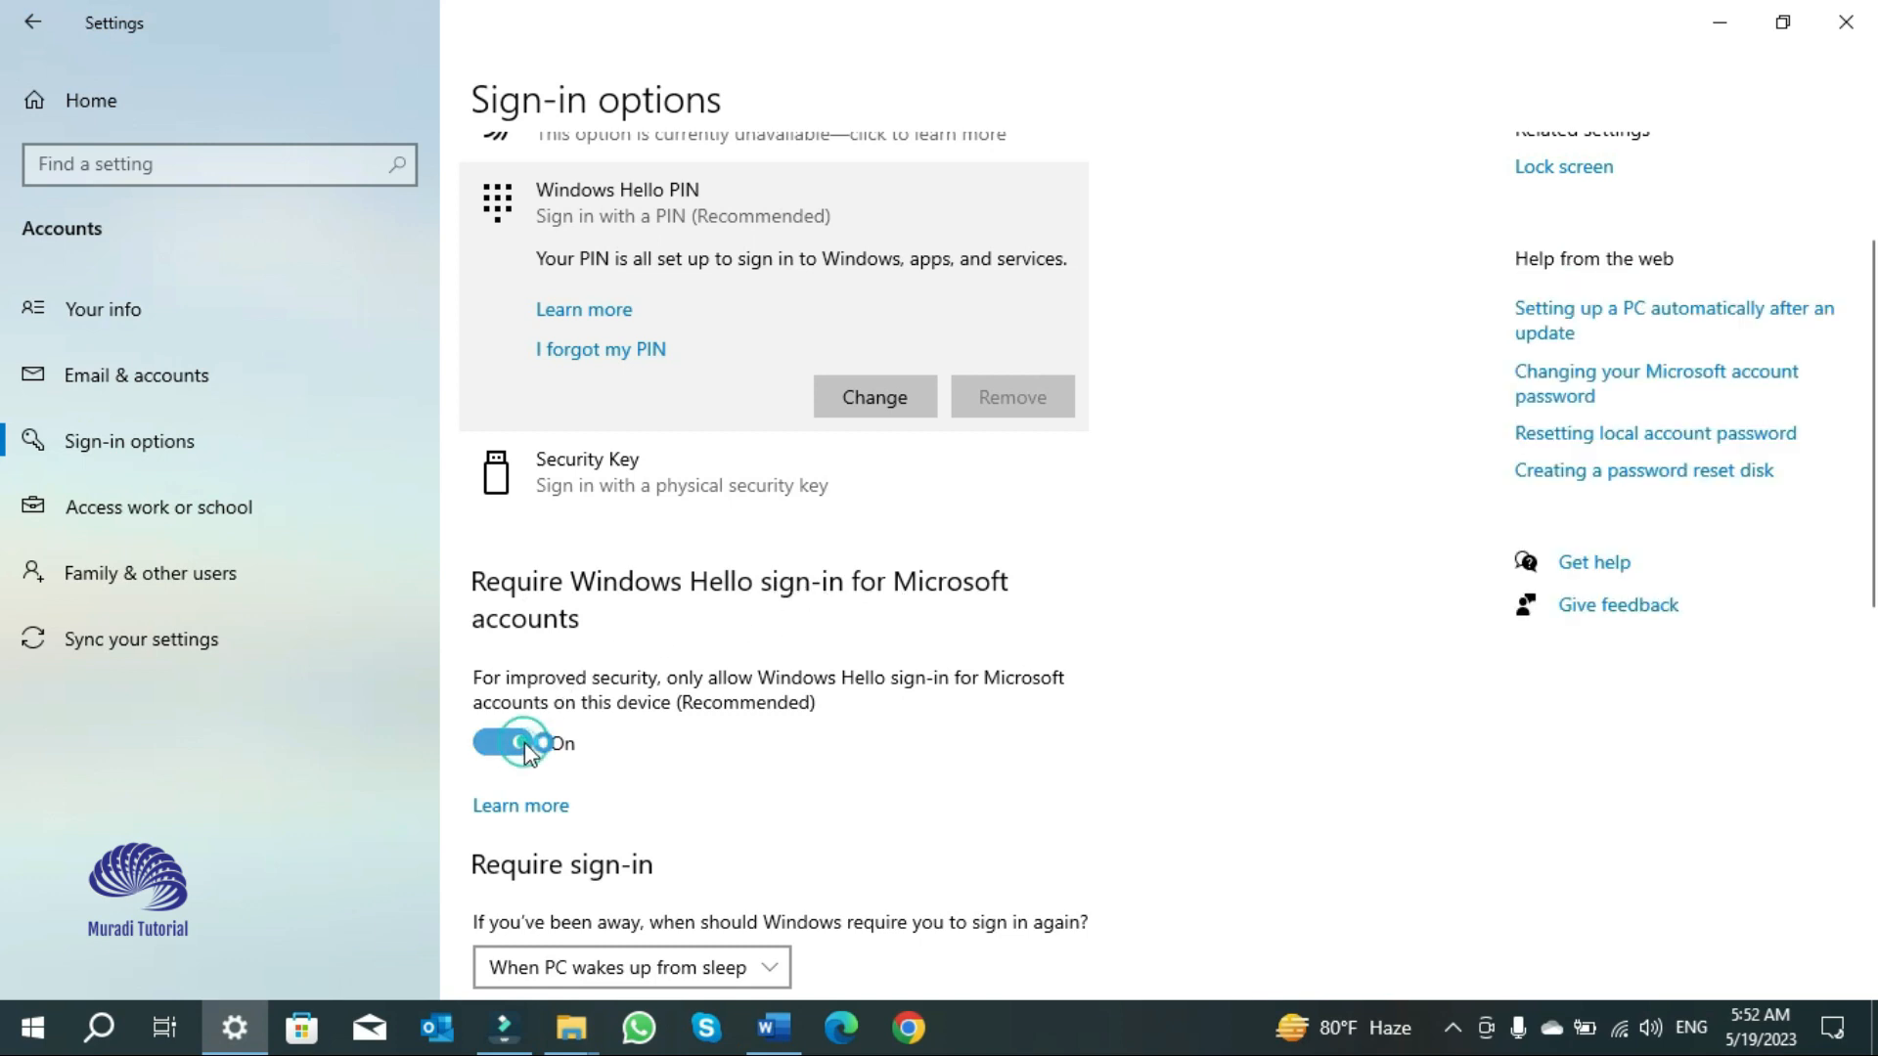
pyautogui.click(503, 744)
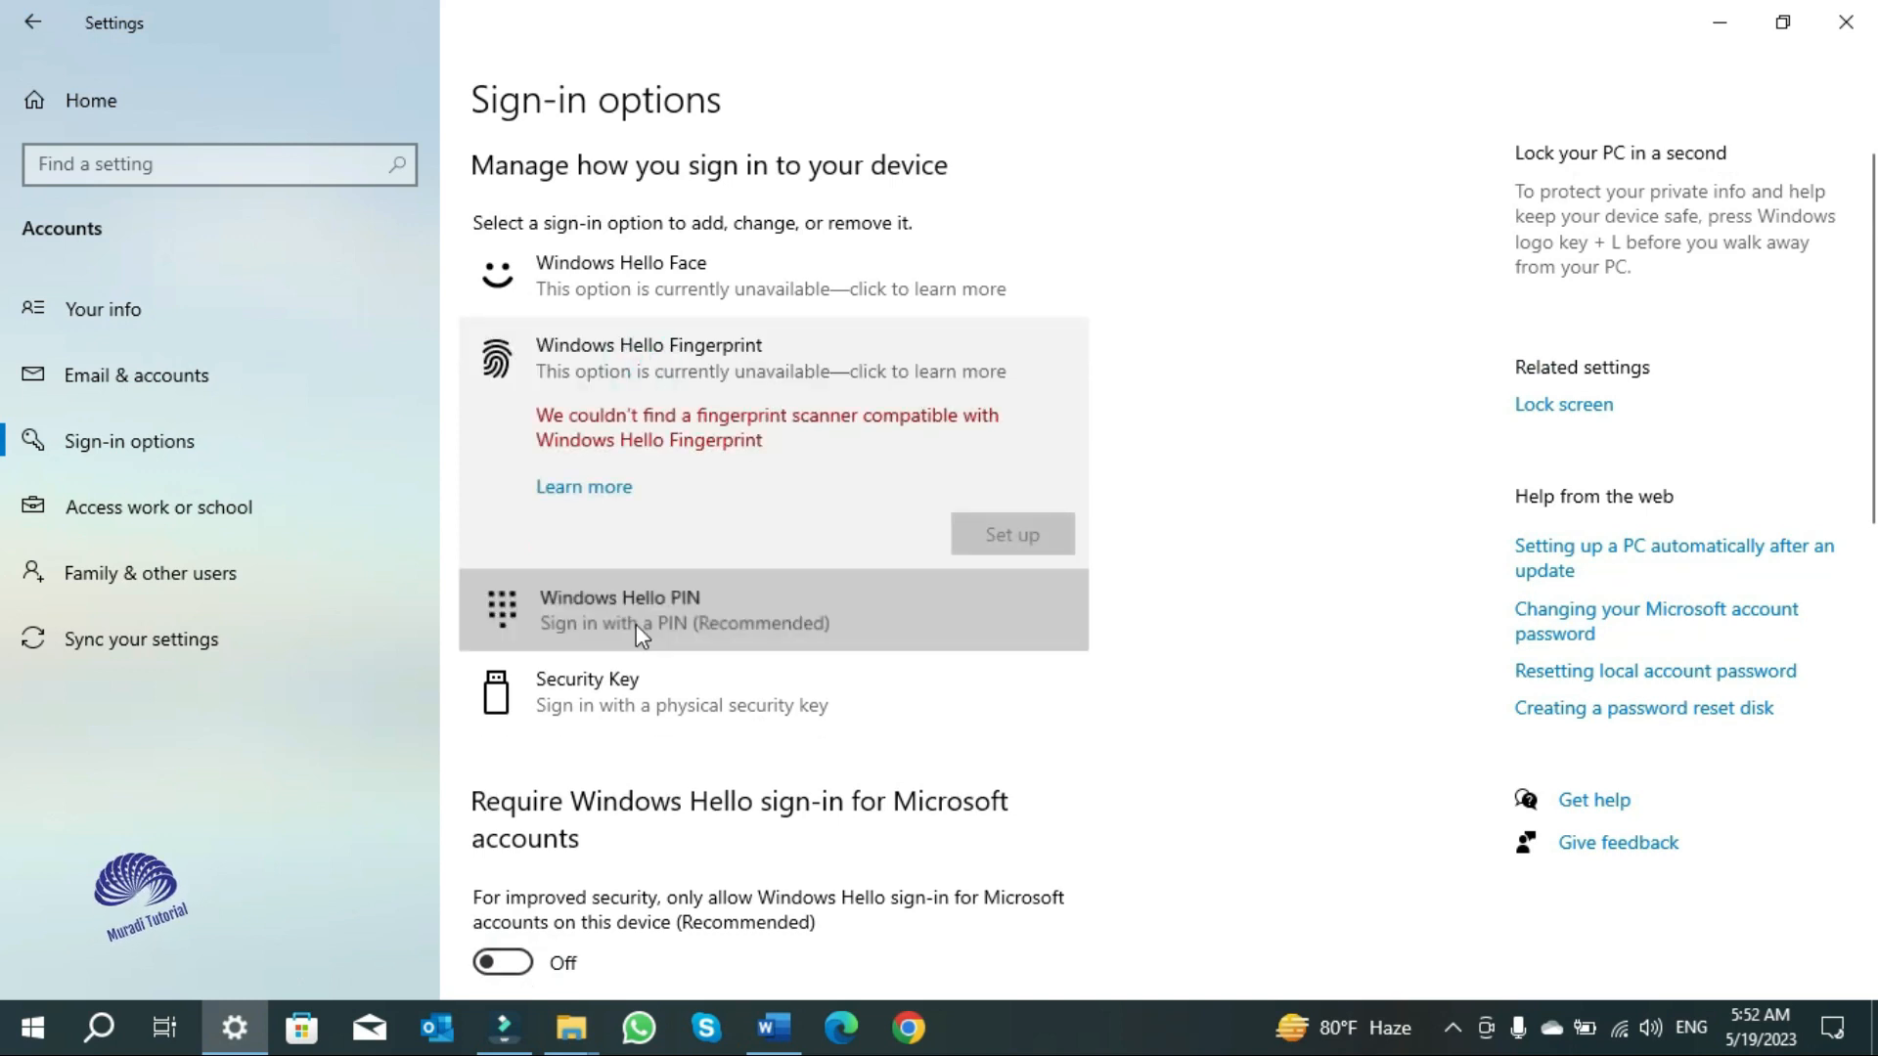
# Step: Remove the Windows Hello PIN, confirming with the account password so only Add remains
pyautogui.click(620, 610)
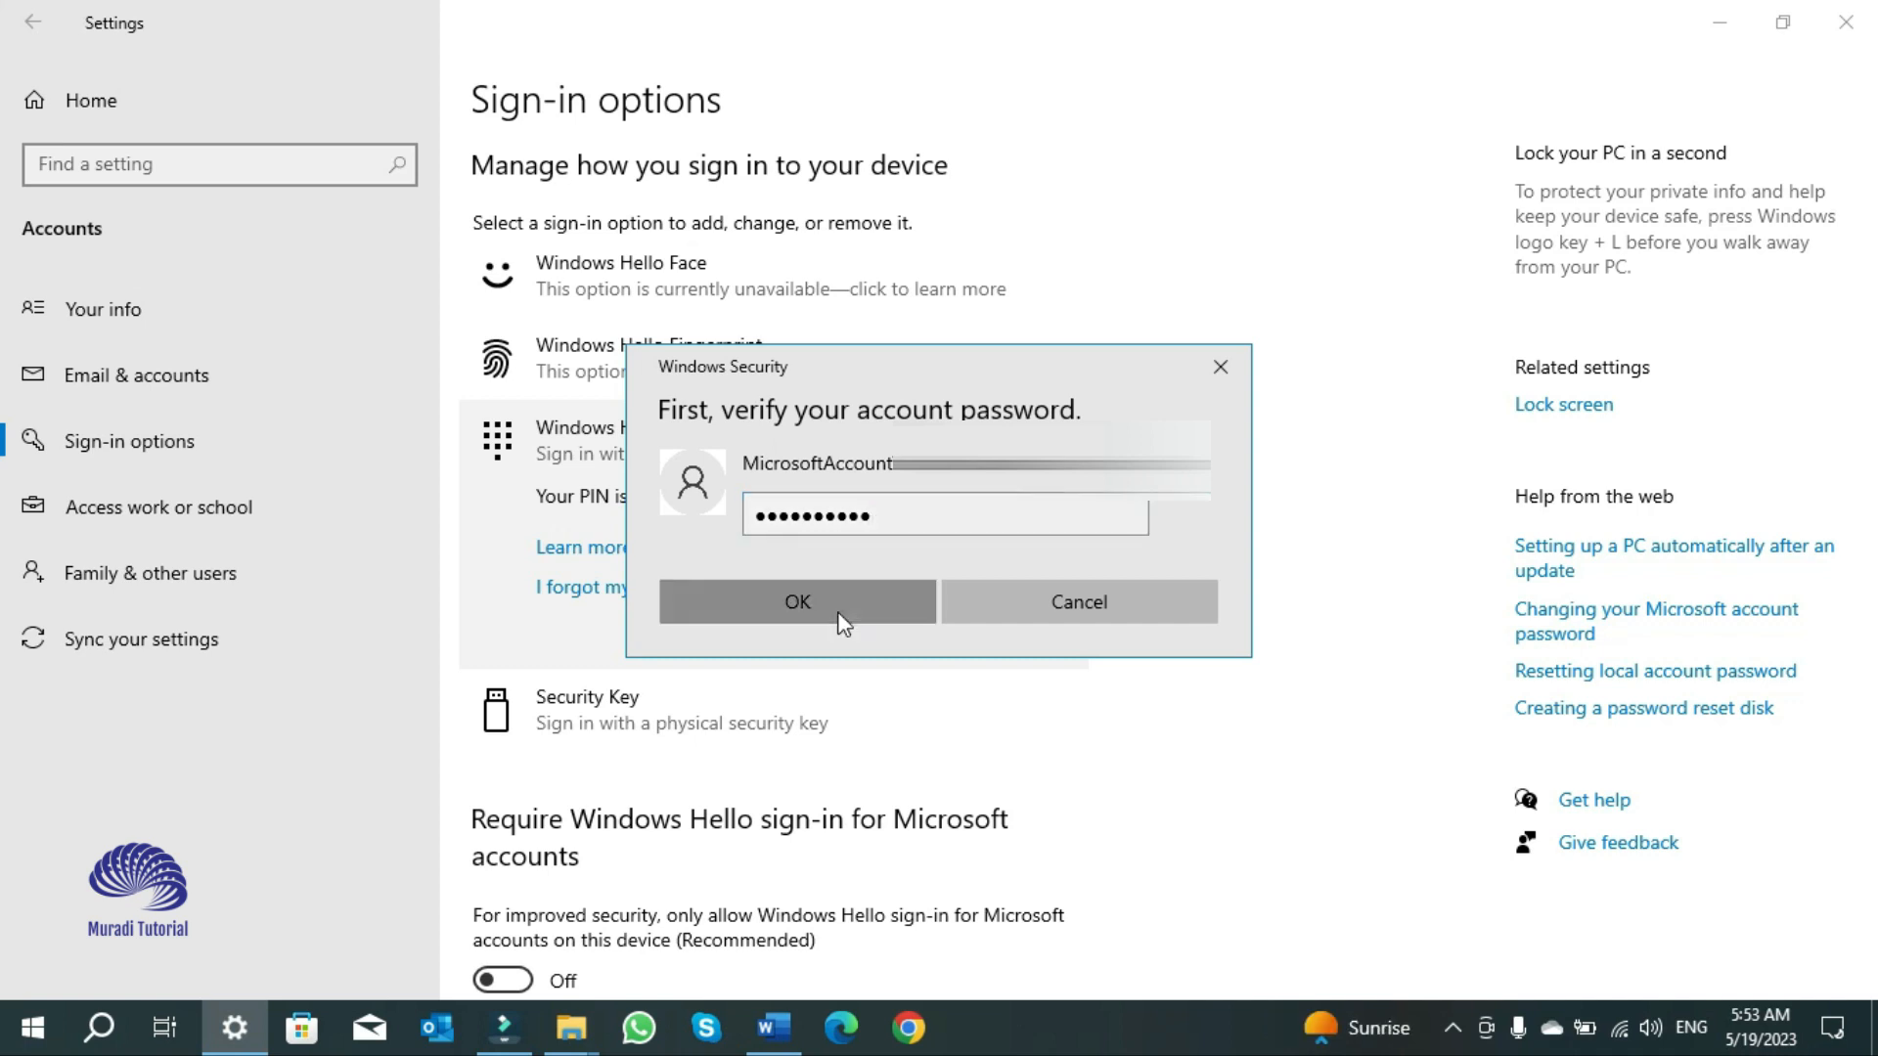
pyautogui.click(796, 600)
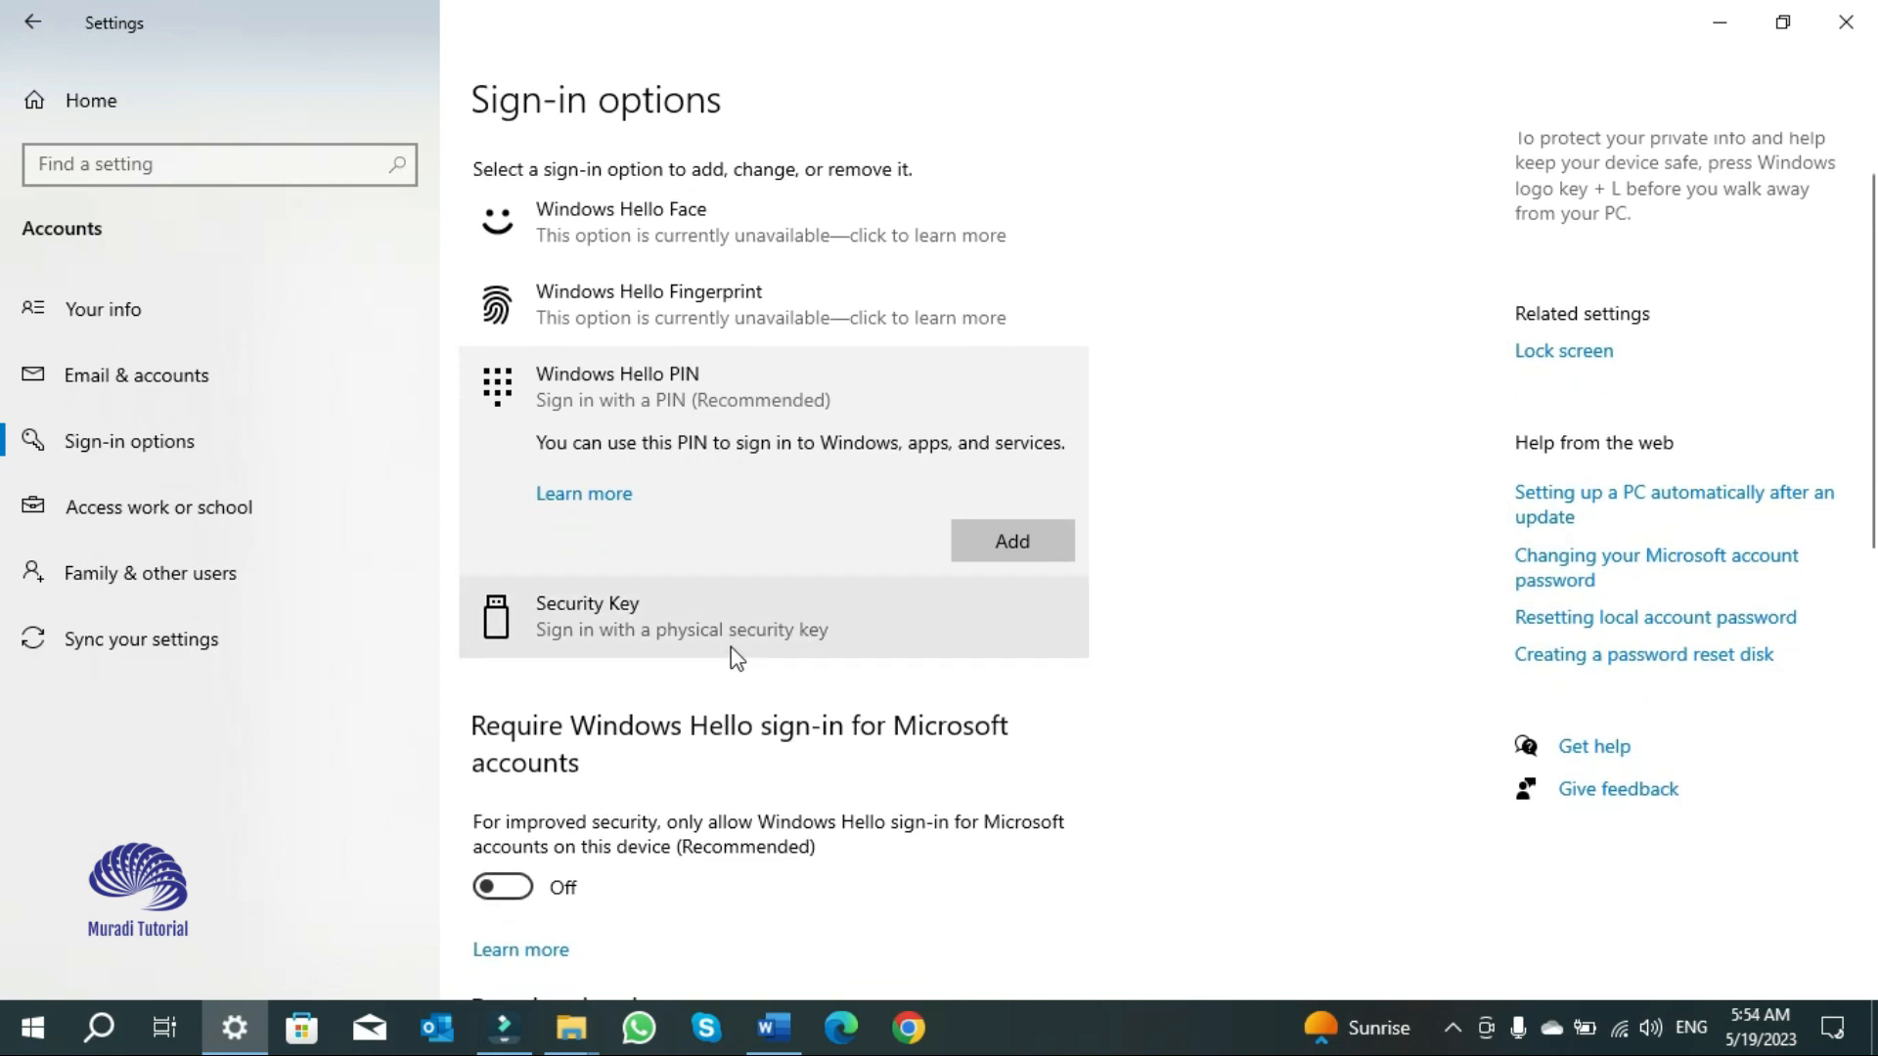
pyautogui.click(688, 413)
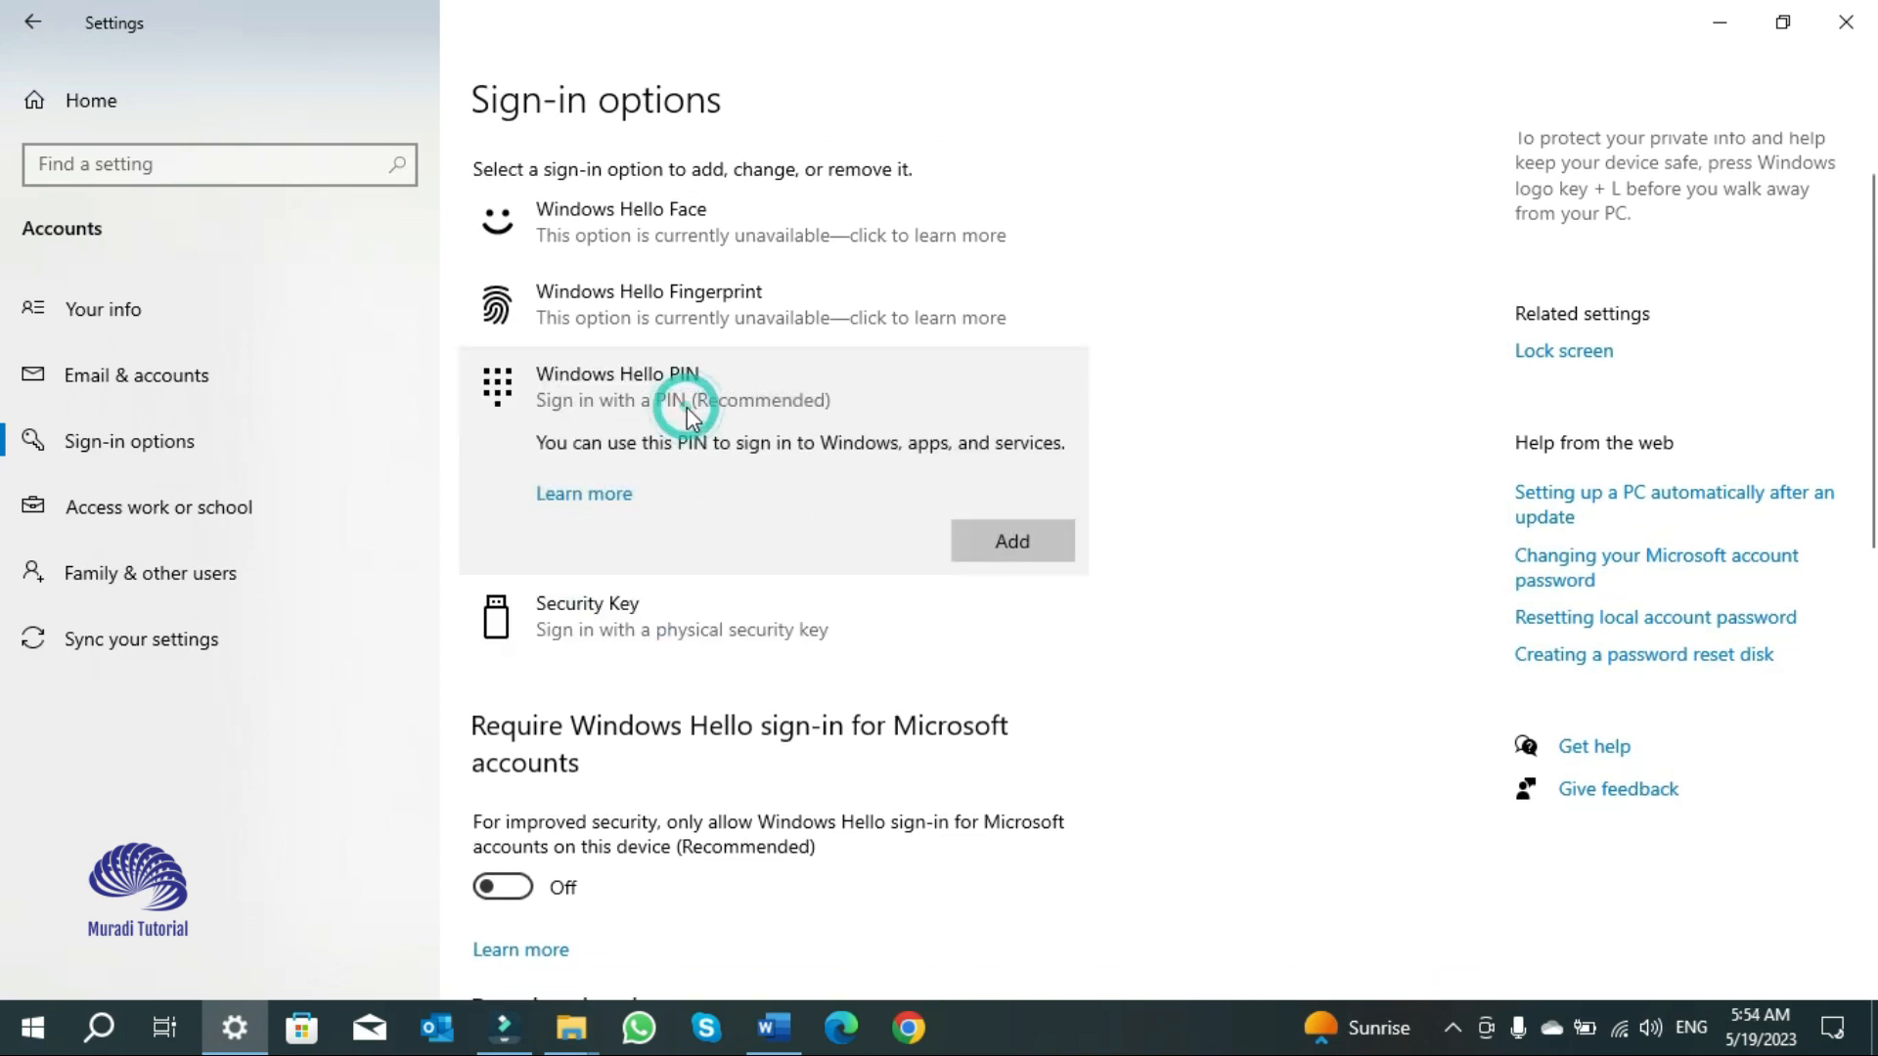
pyautogui.moveTo(884, 517)
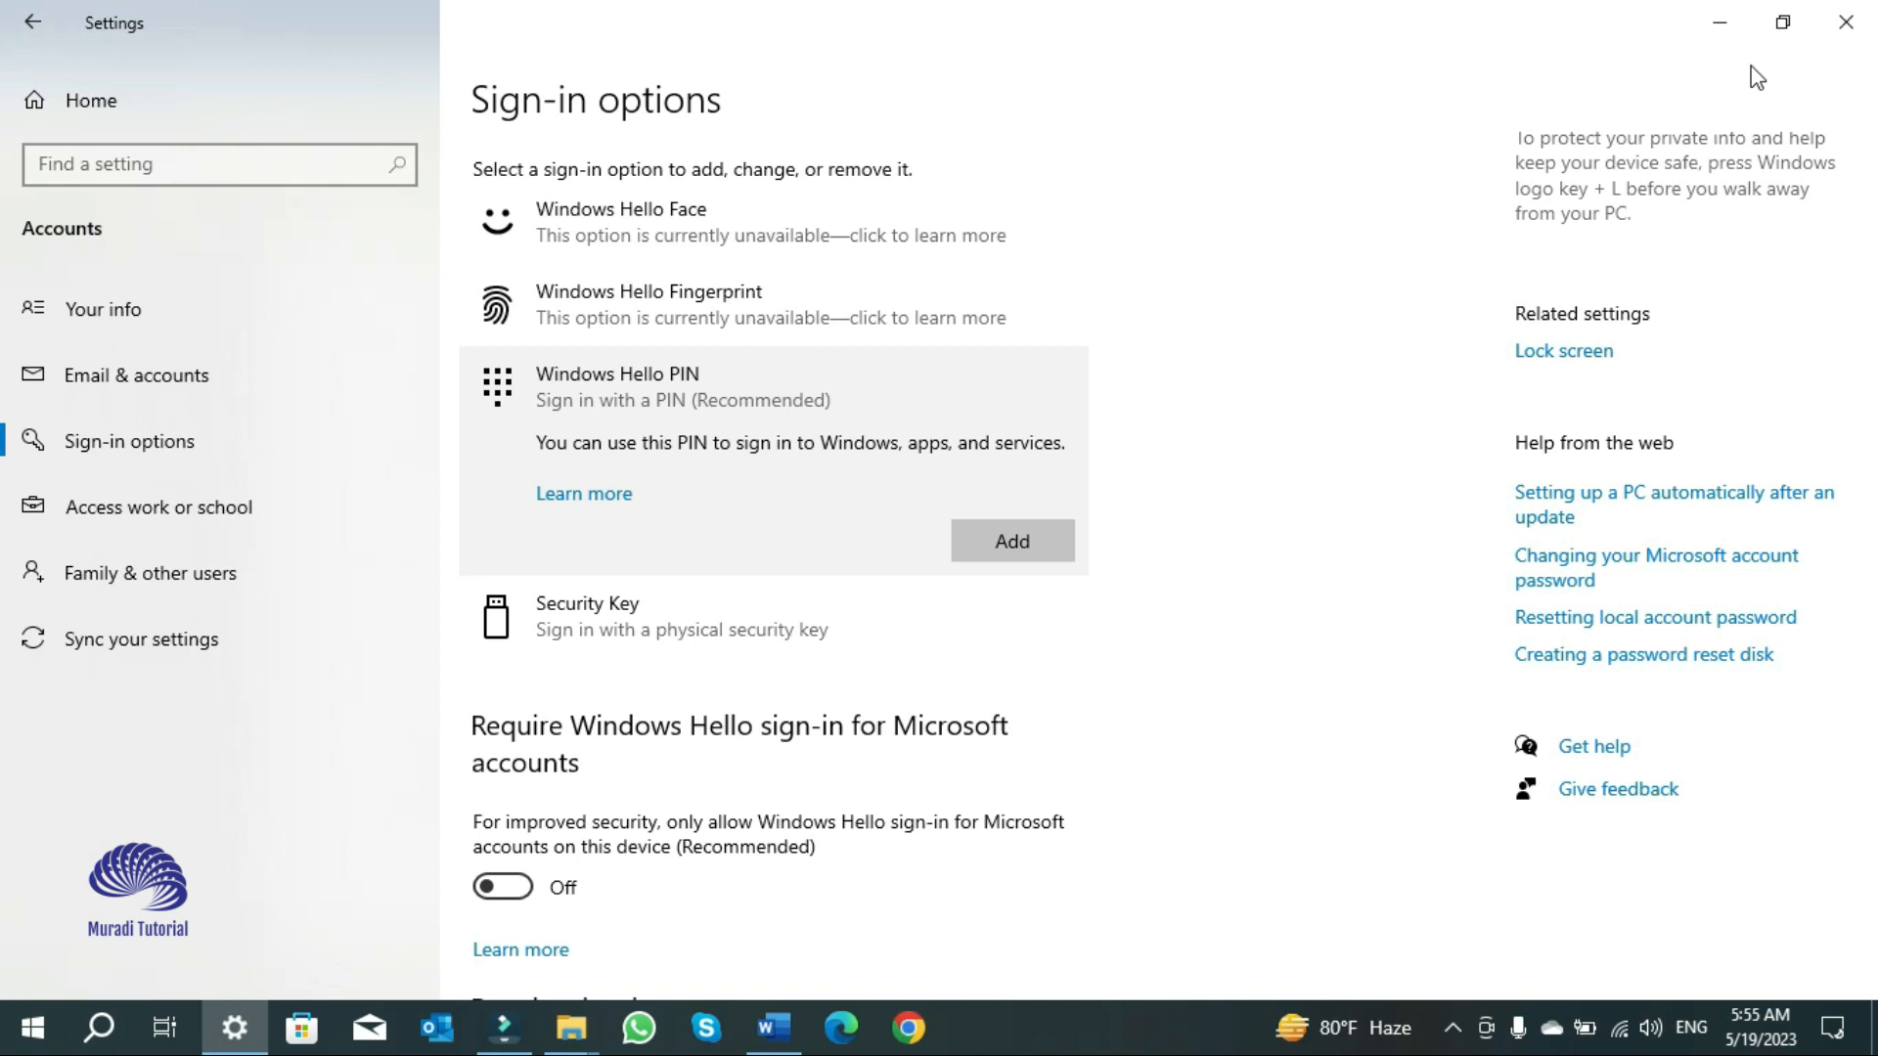
# Step: Scroll through the comments on the YouTube video page
pyautogui.click(1242, 1027)
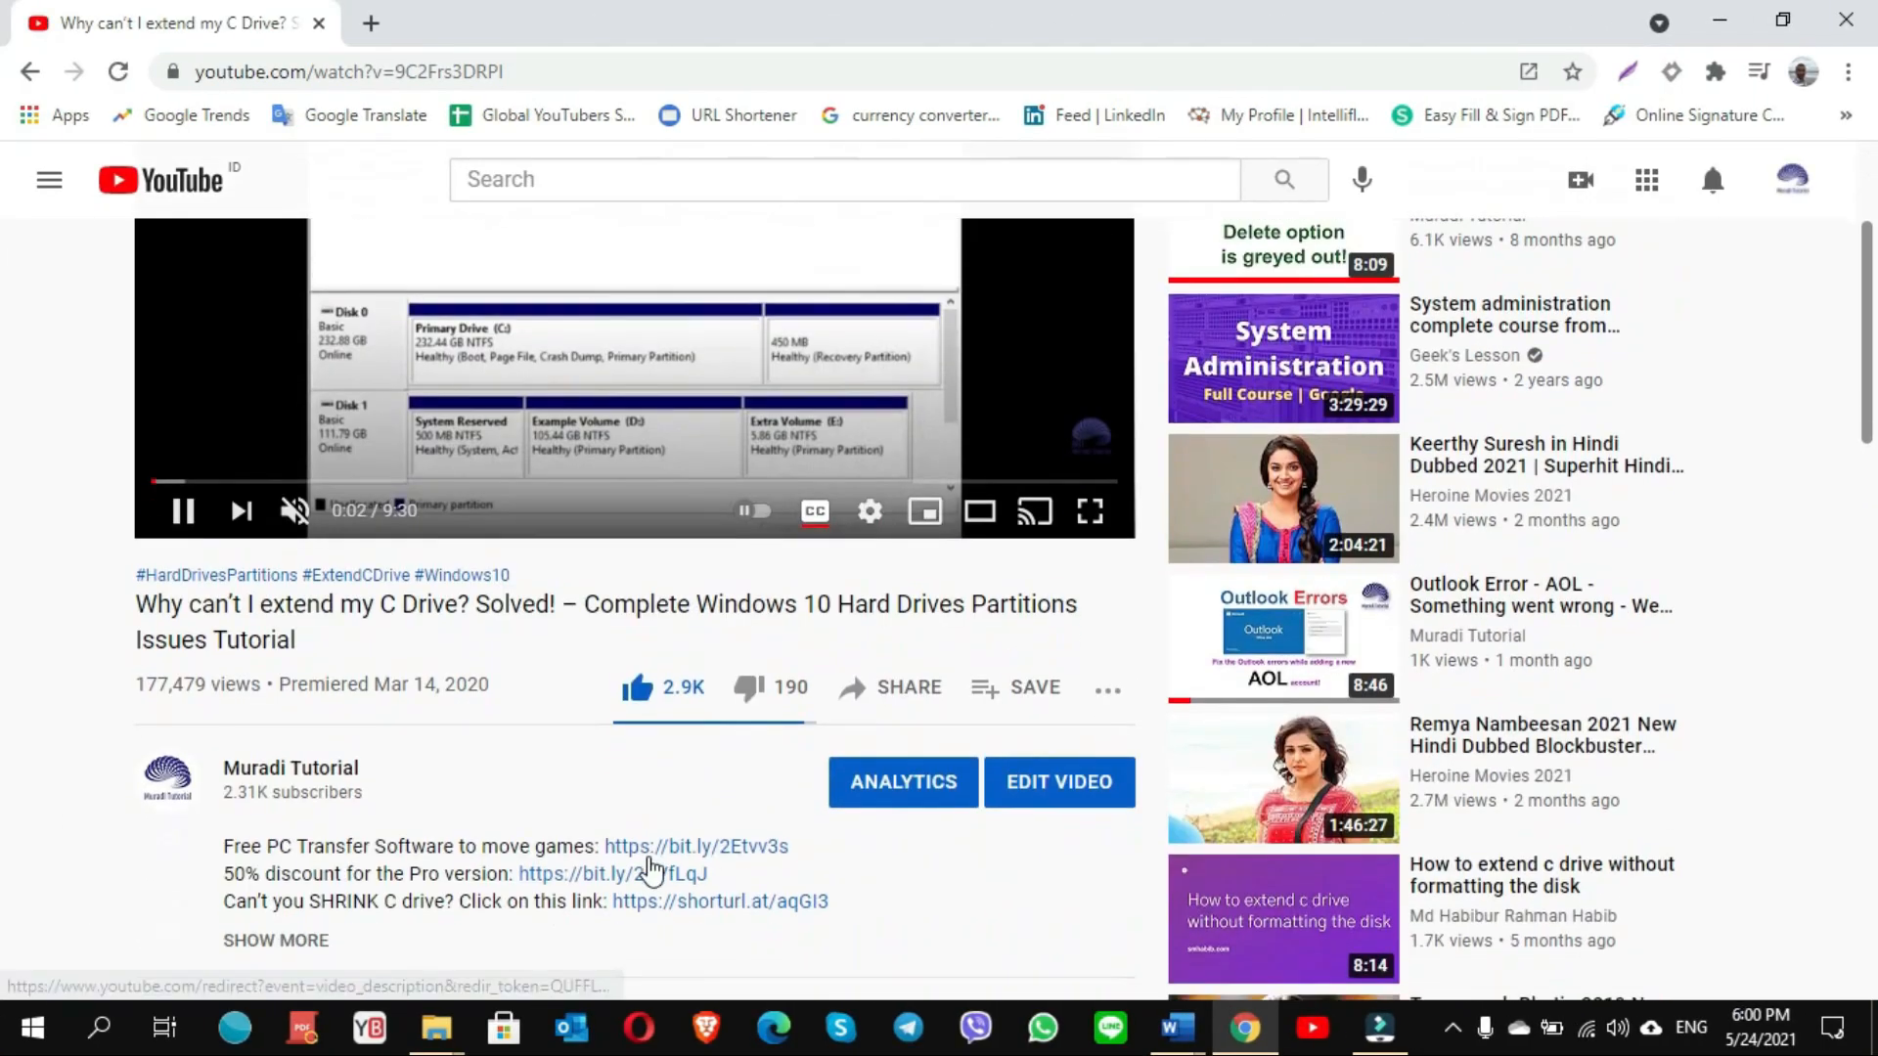
pyautogui.scroll(-3)
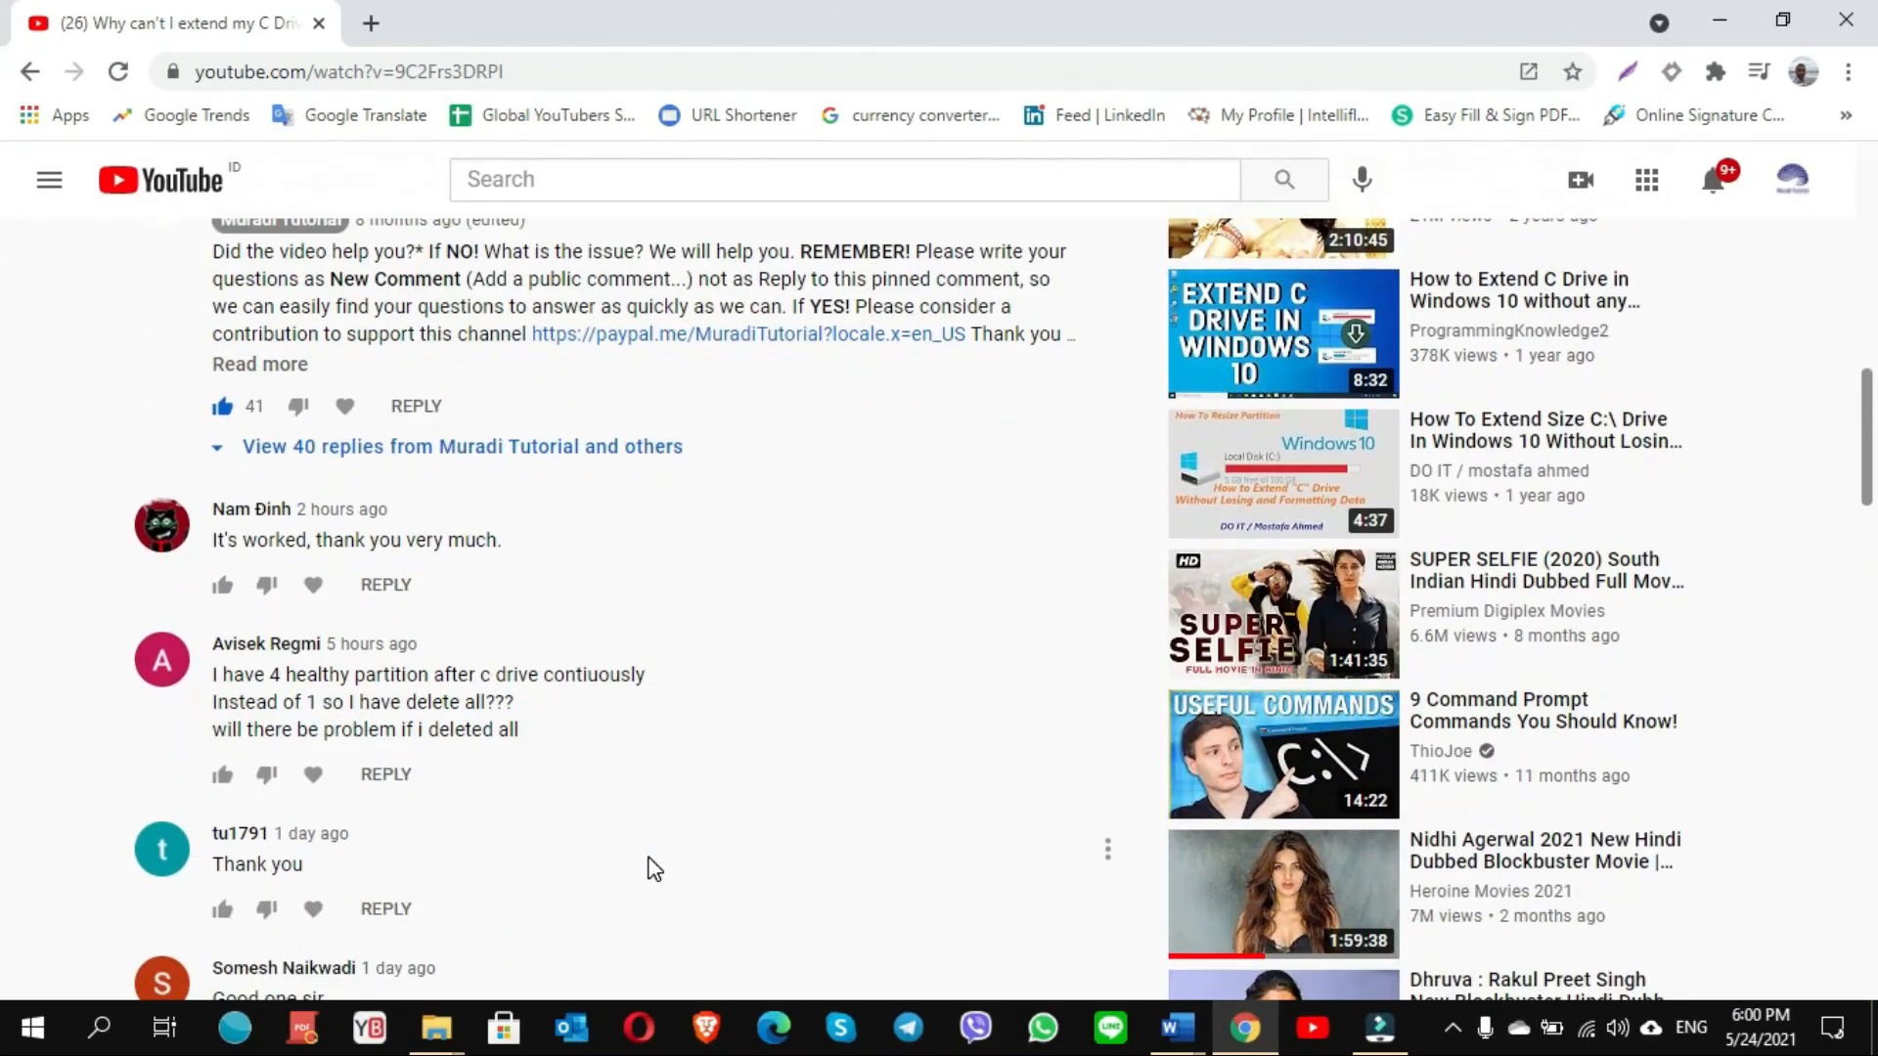
pyautogui.scroll(-3)
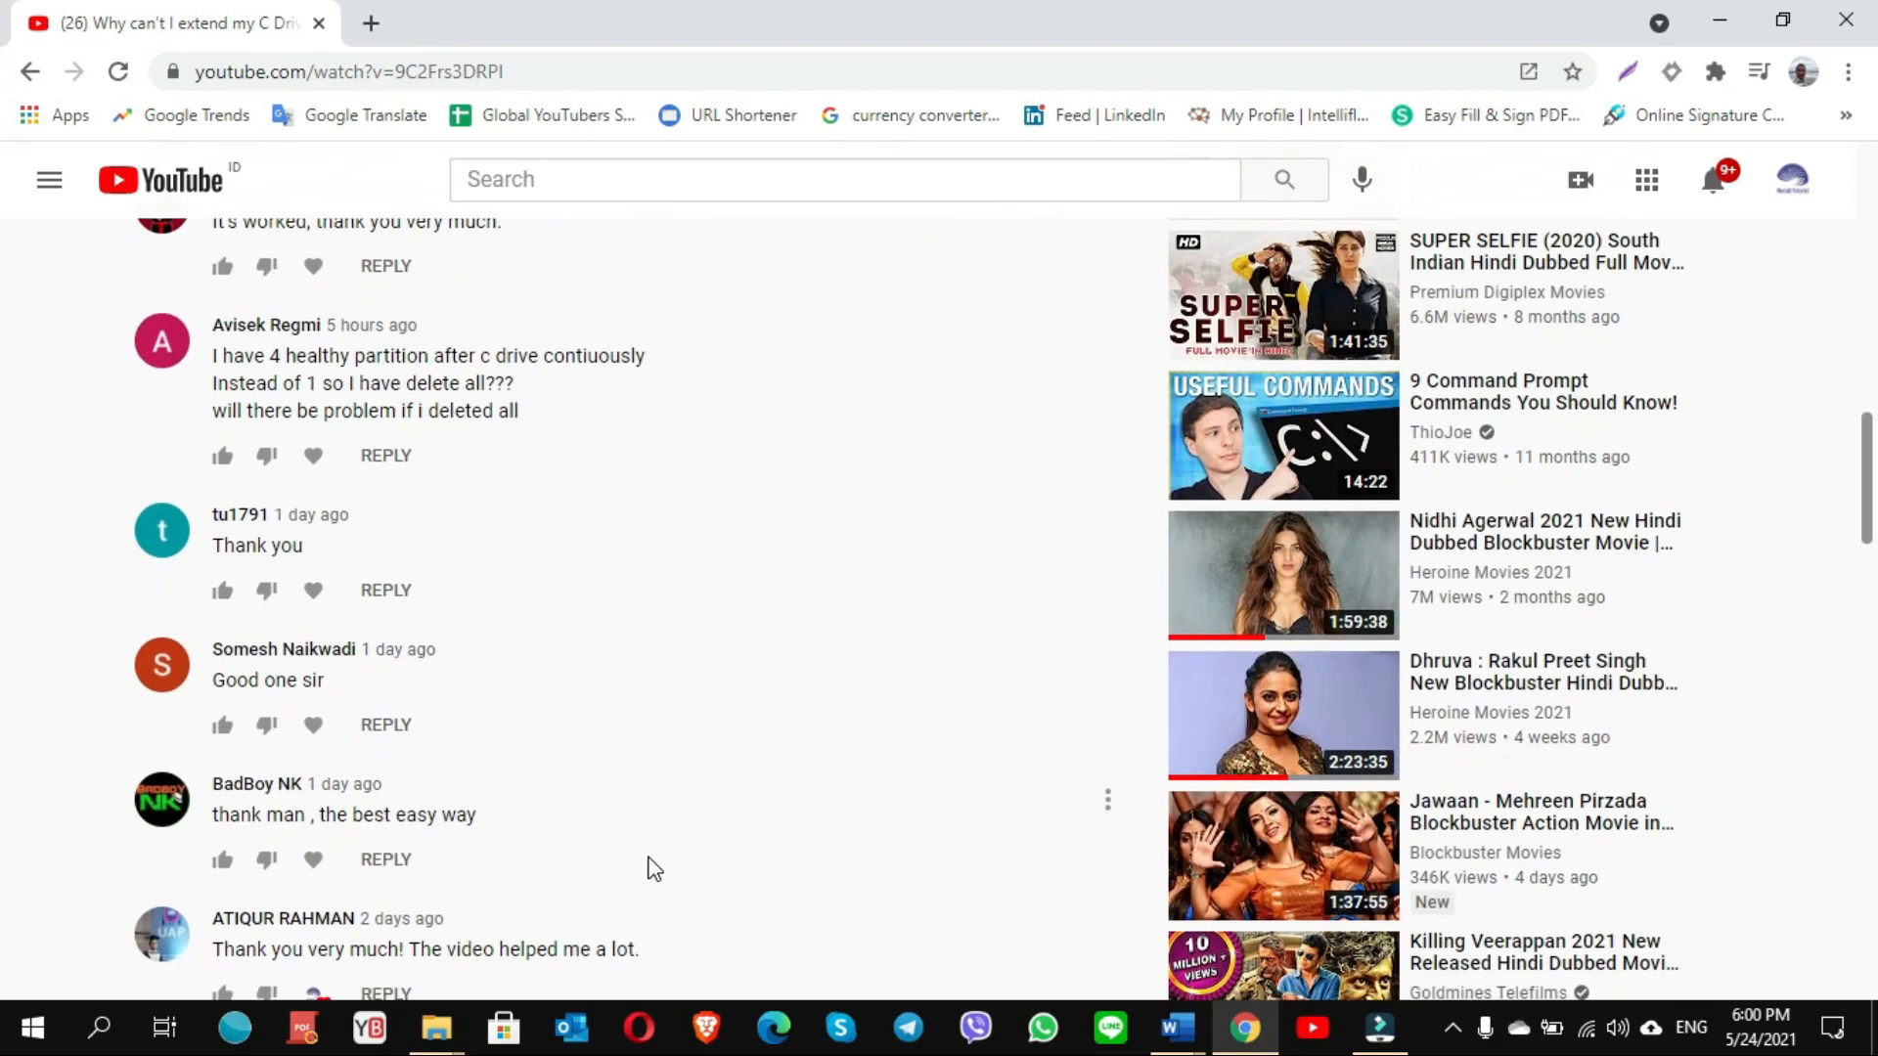
pyautogui.scroll(-3)
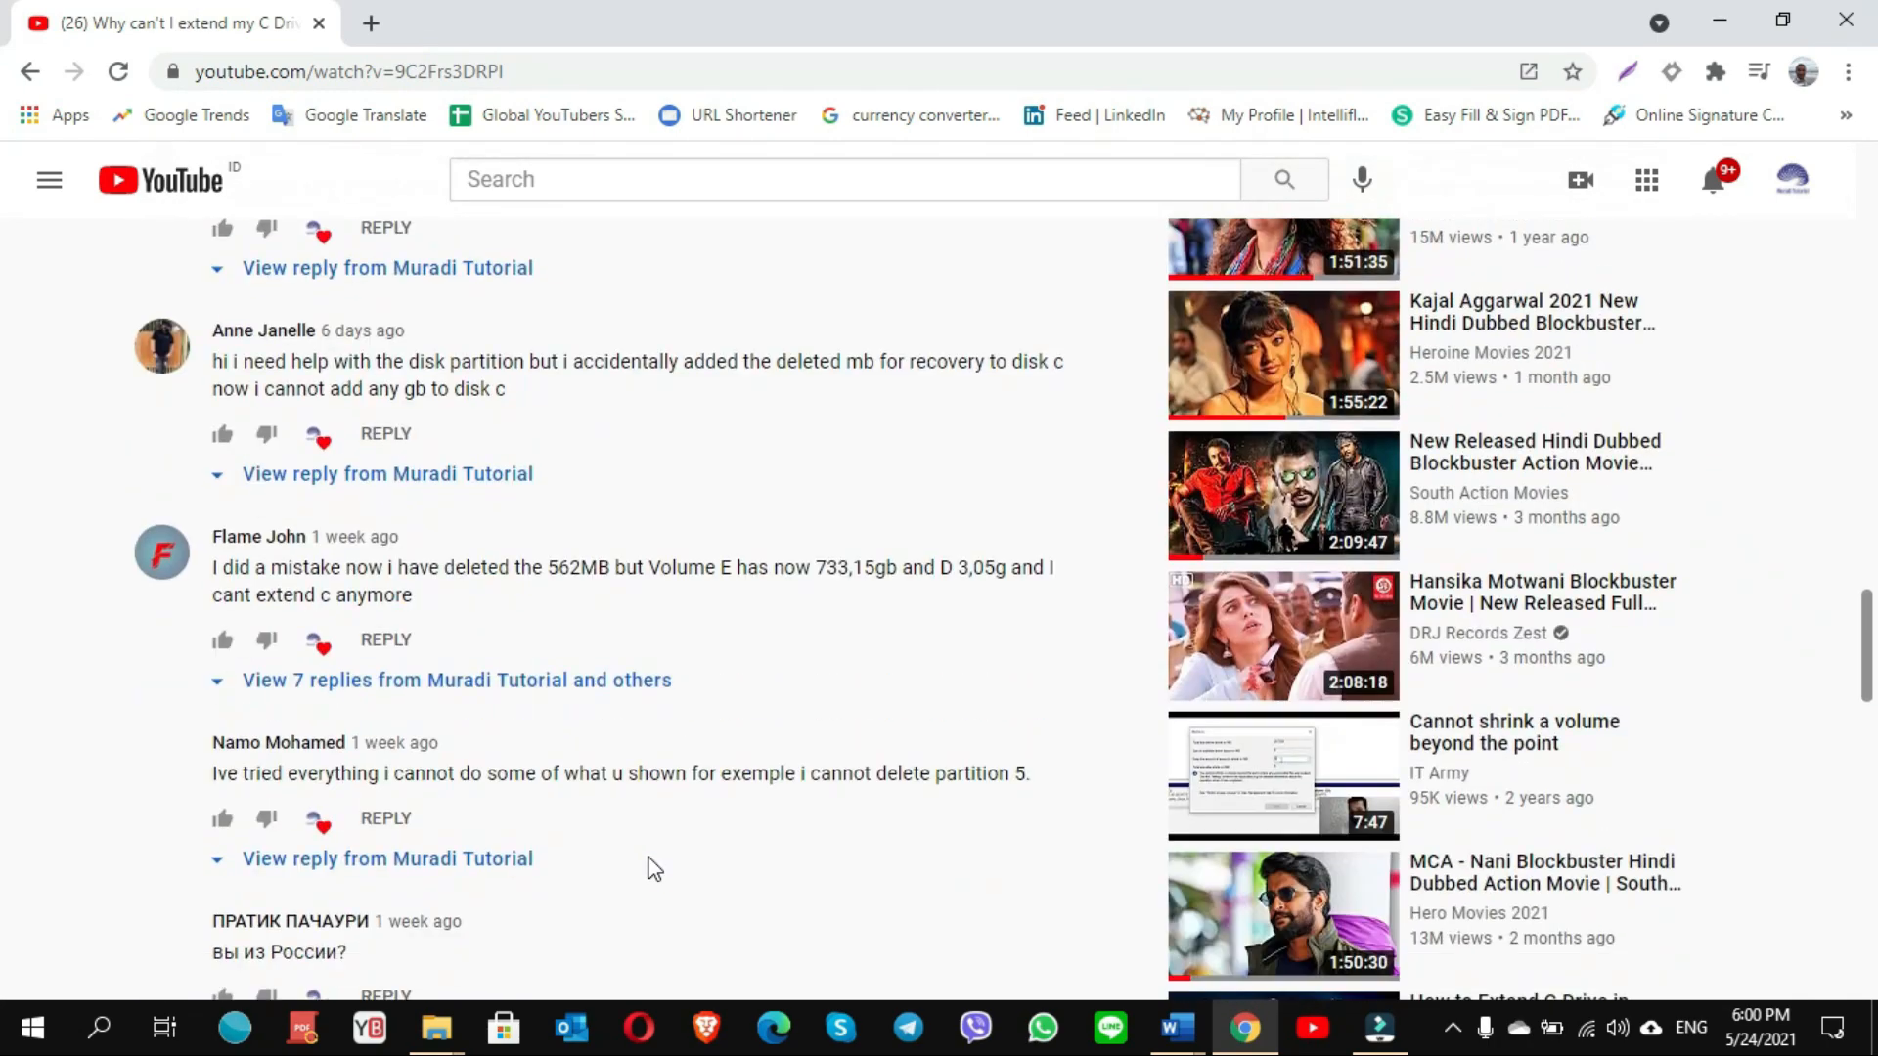
pyautogui.scroll(-3)
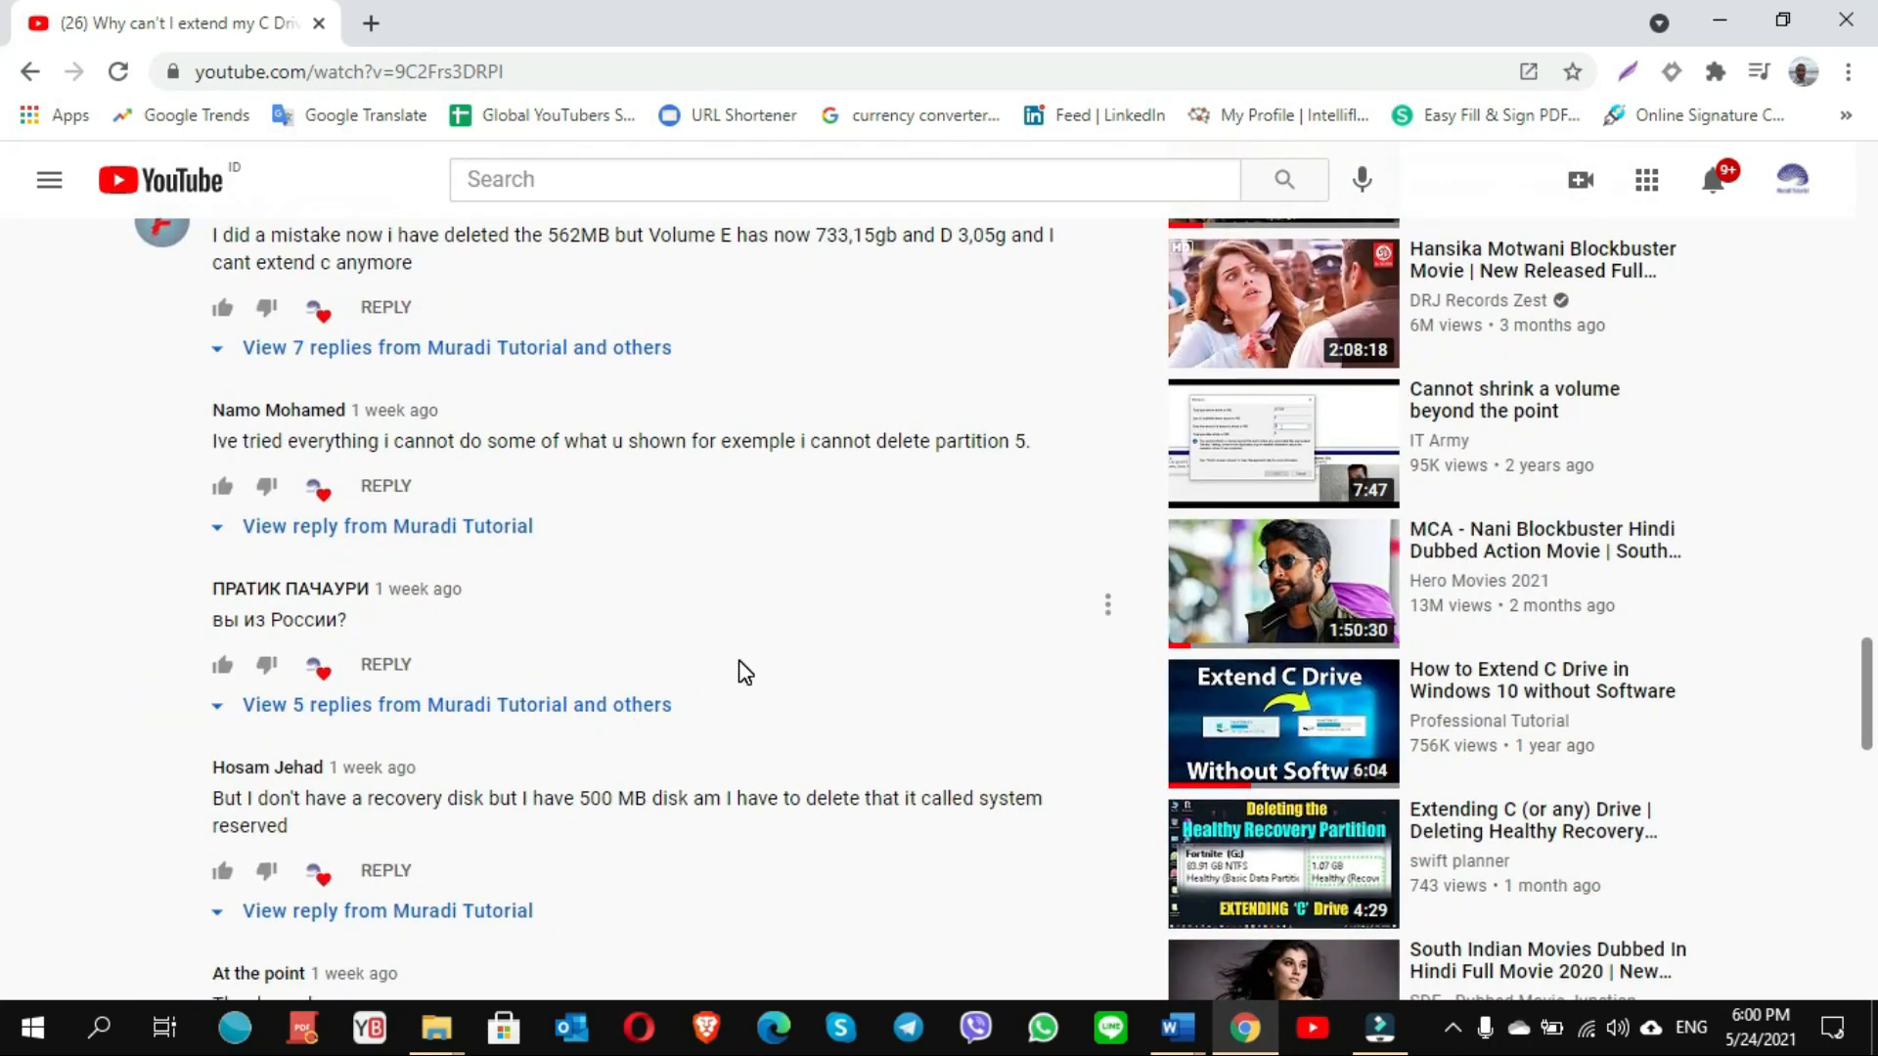
pyautogui.scroll(-3)
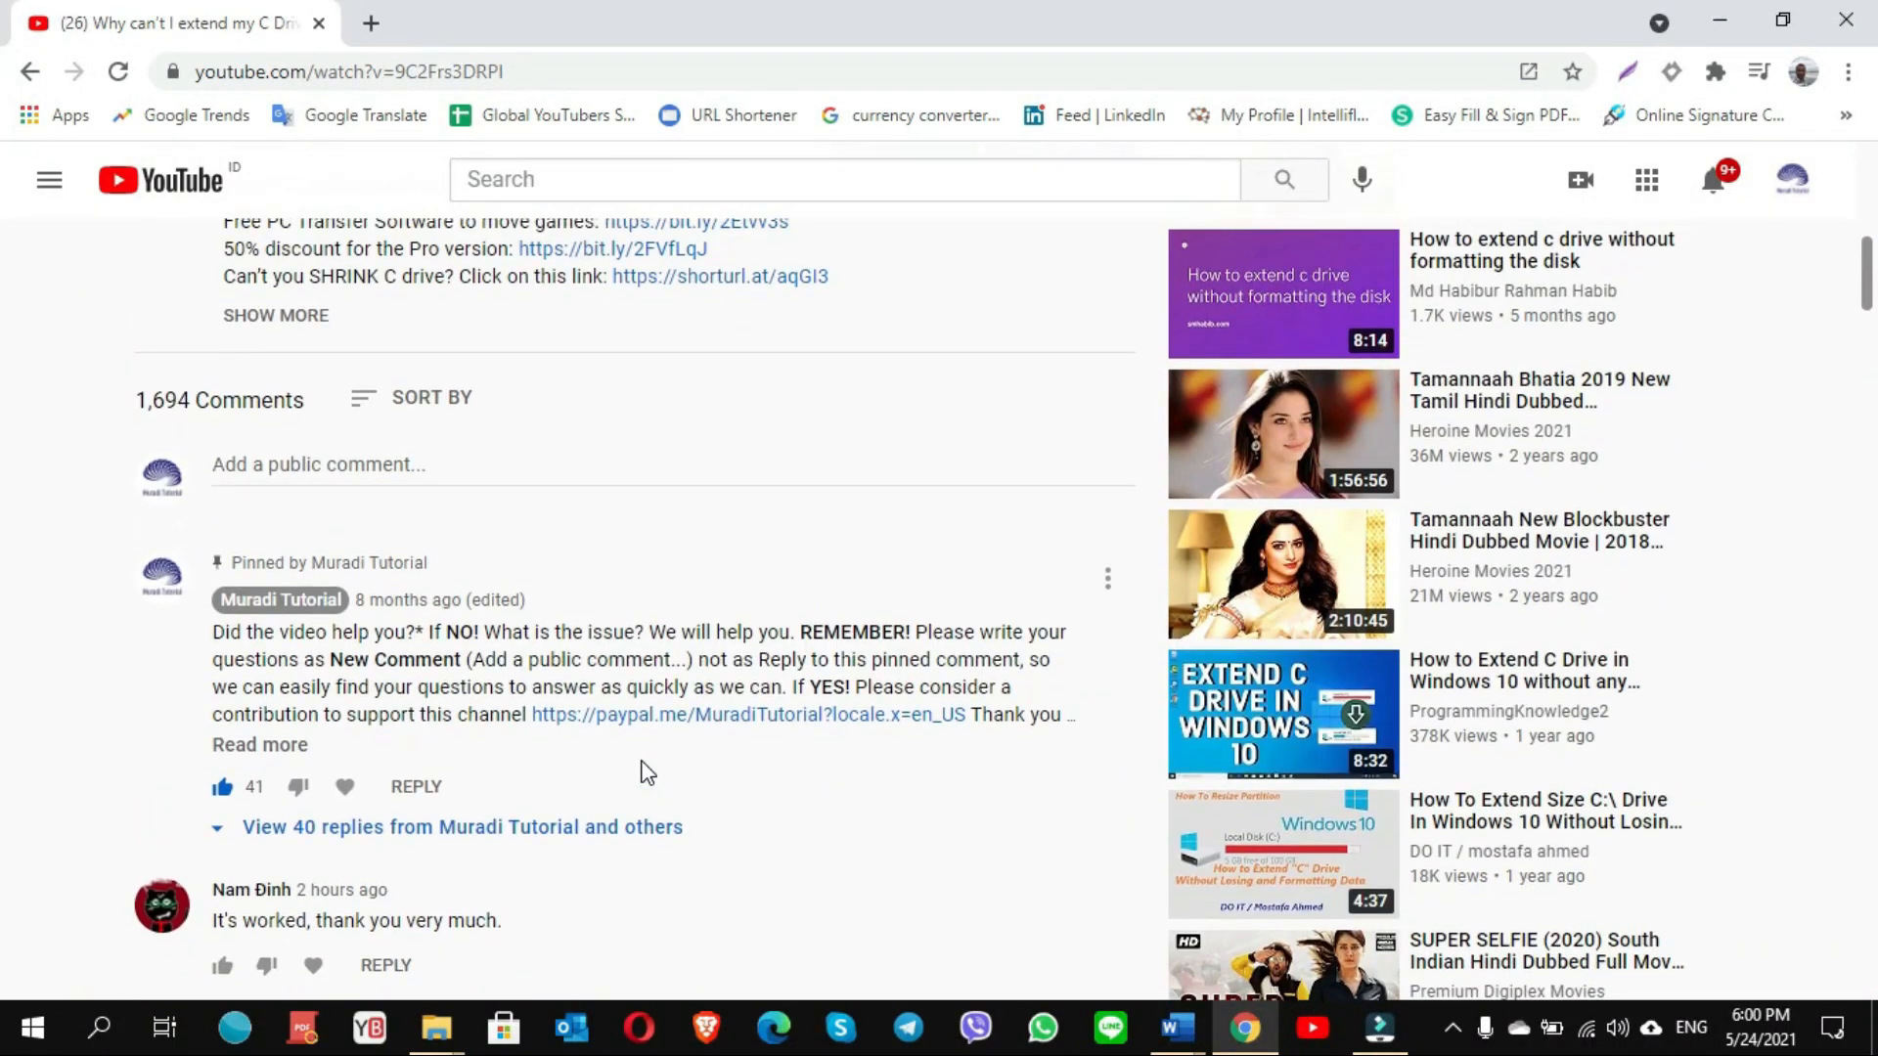
# Step: Open the Muradi Tutorial channel's Videos tab listing its uploads
pyautogui.click(280, 599)
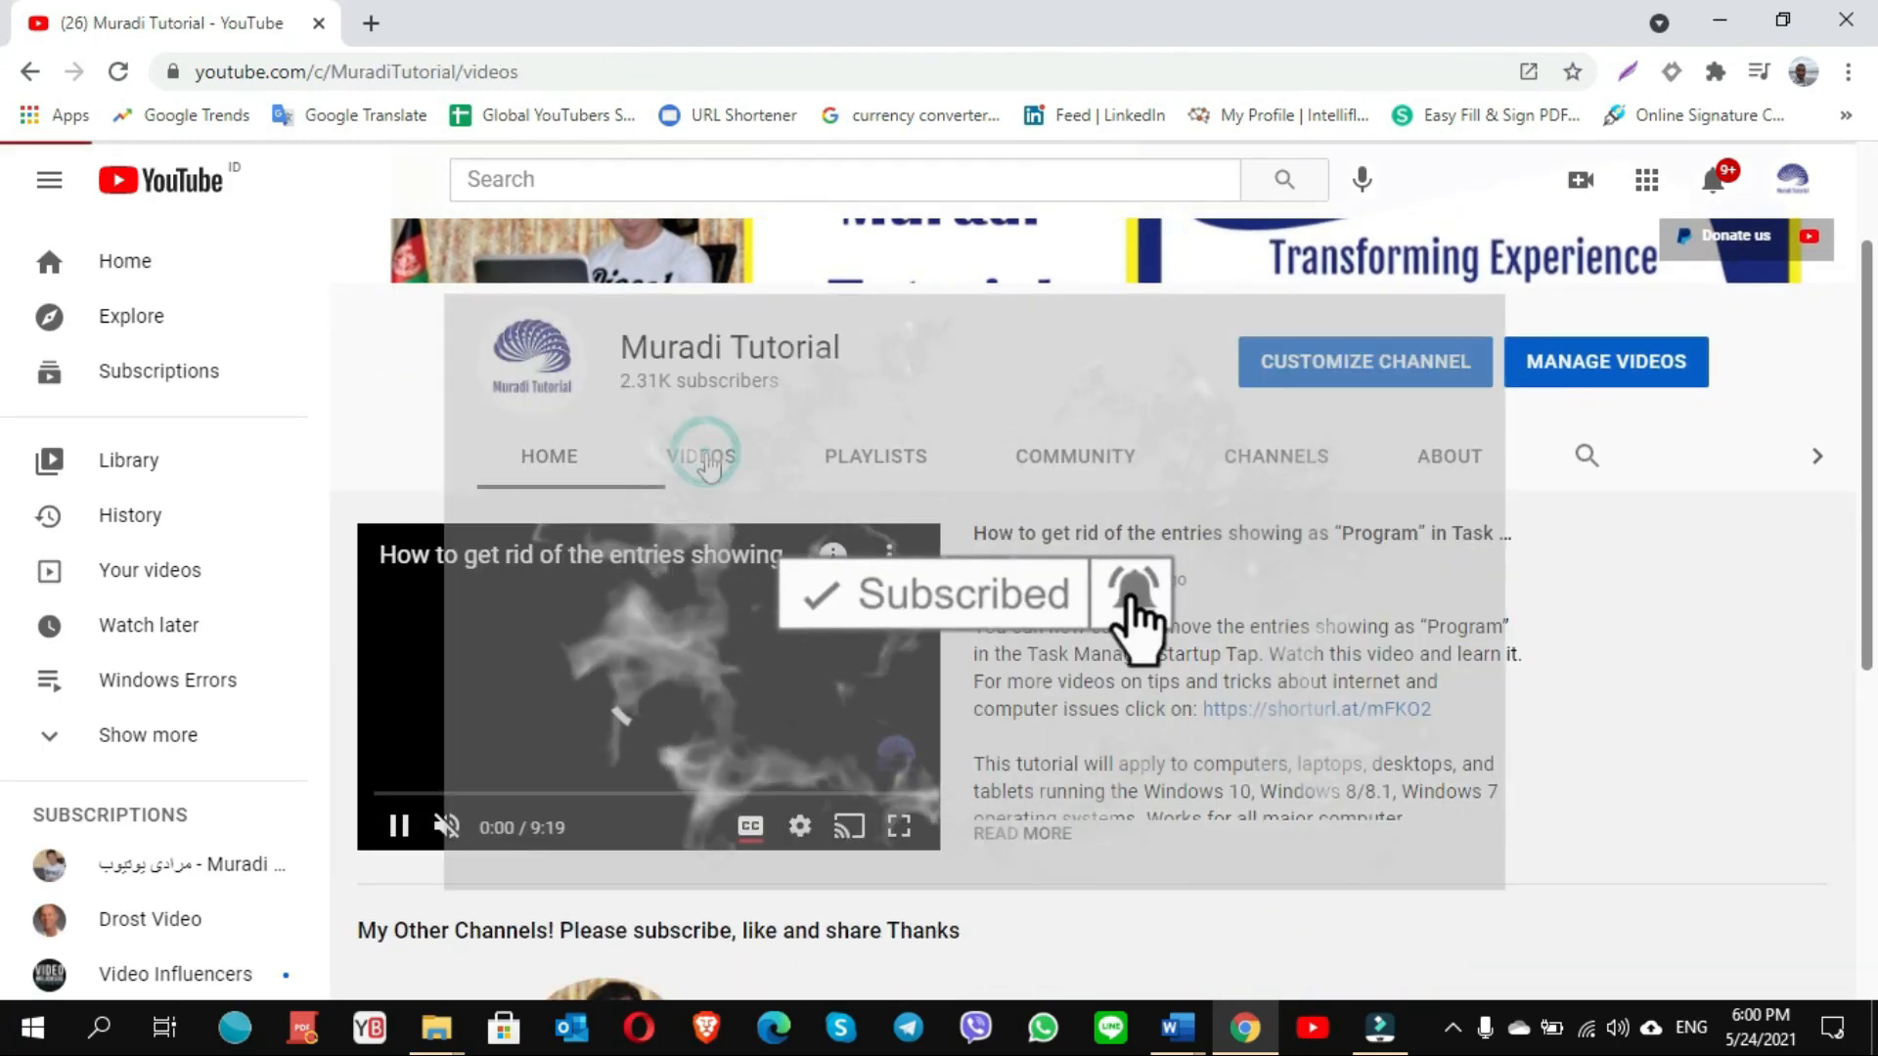
pyautogui.scroll(-3)
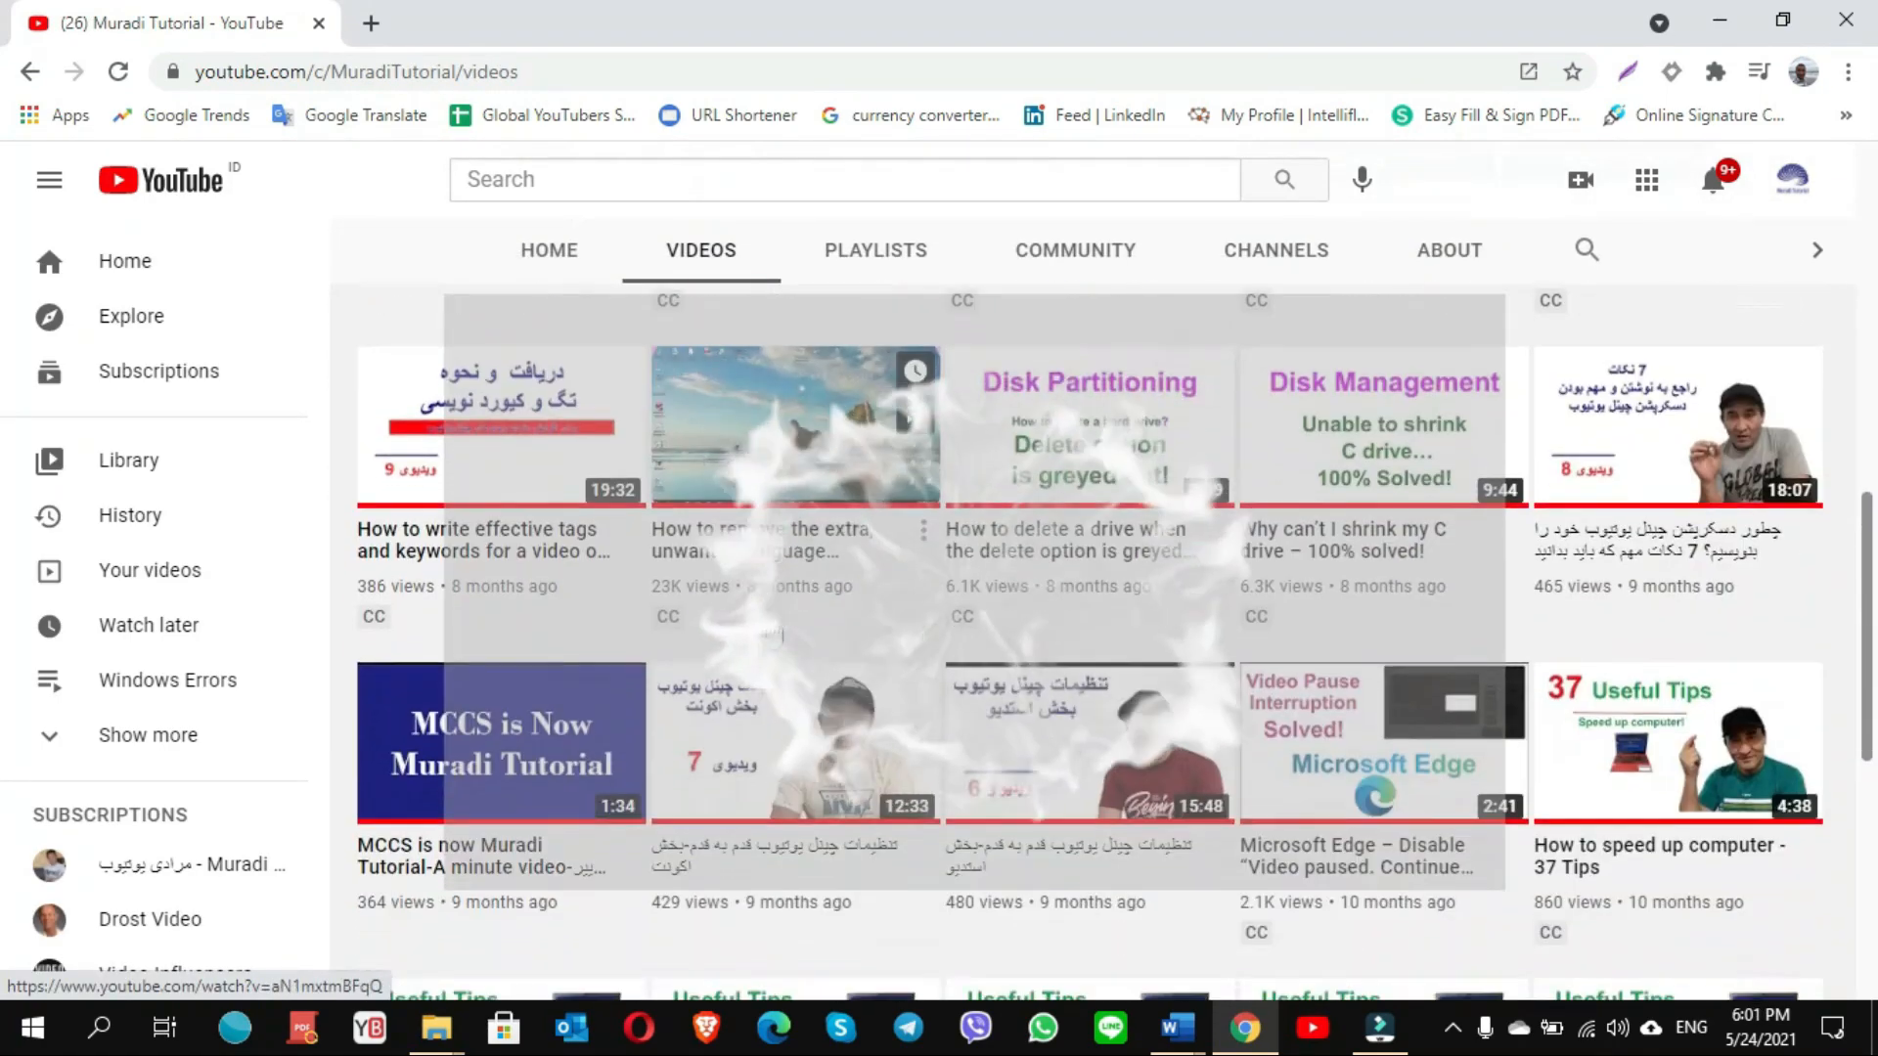